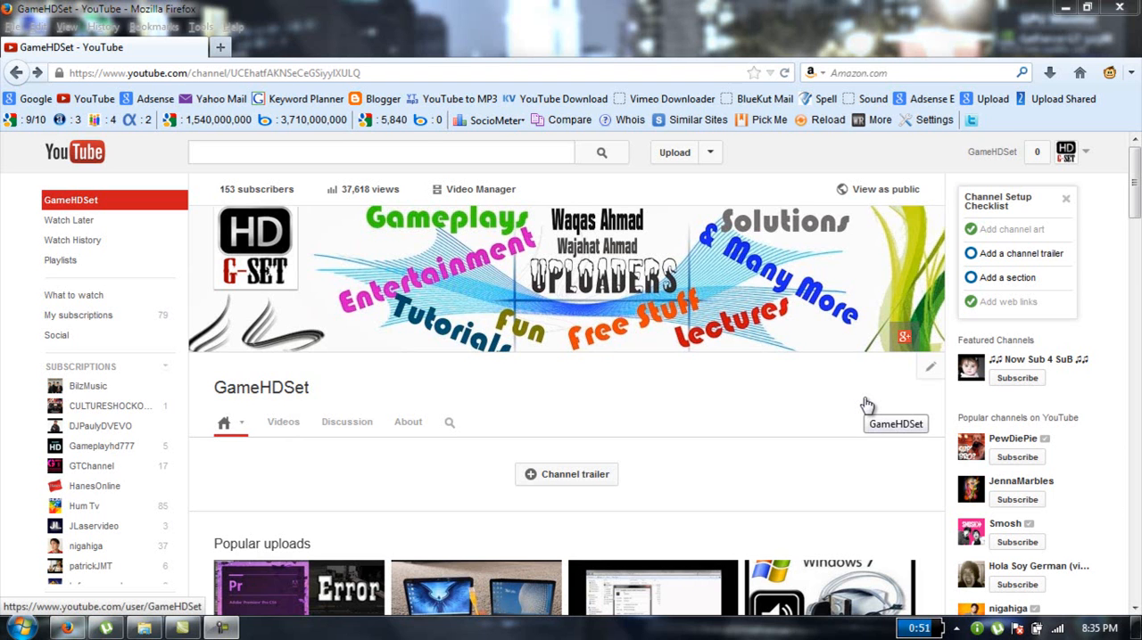
{"action": "mouse_move", "coordinate": [645, 383]}
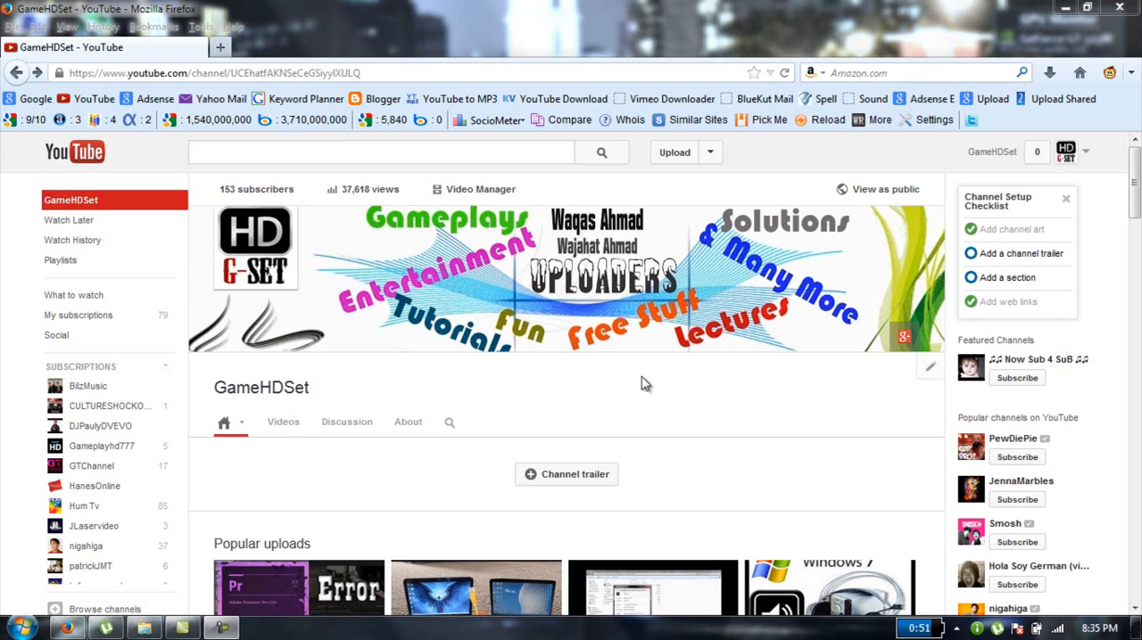
{"action": "mouse_move", "coordinate": [528, 400]}
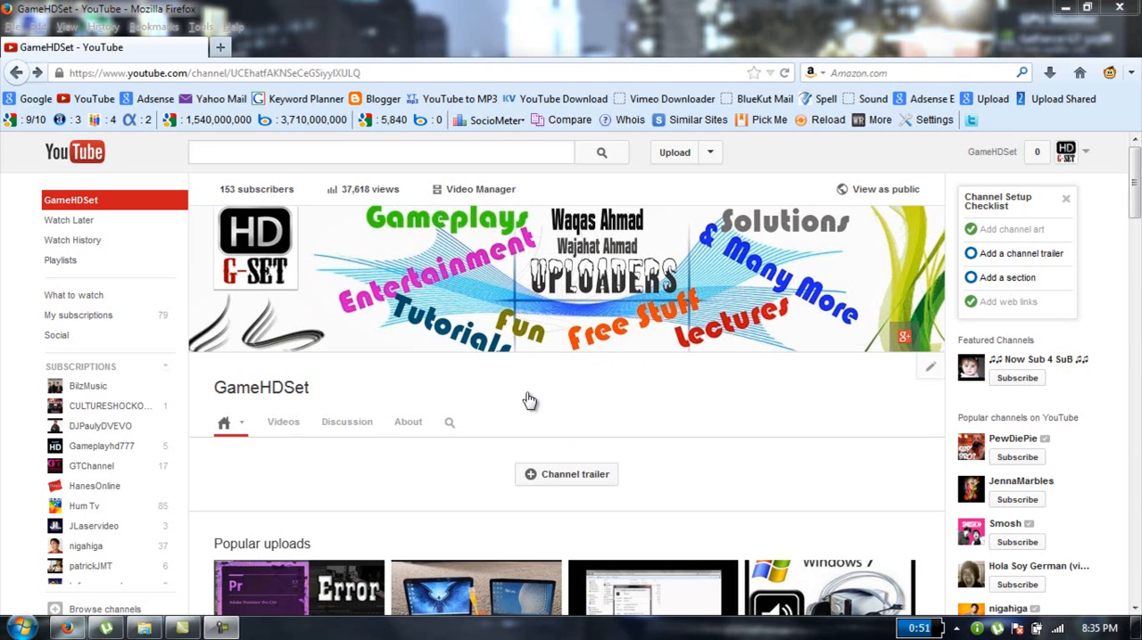
{"action": "mouse_move", "coordinate": [506, 397]}
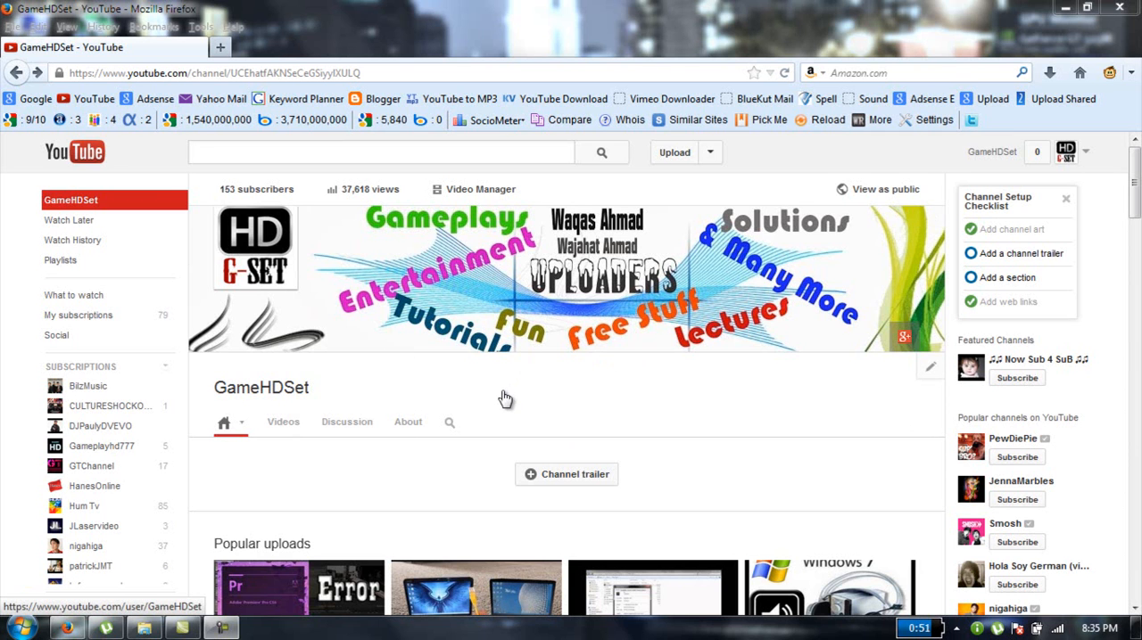
{"action": "mouse_move", "coordinate": [93, 98]}
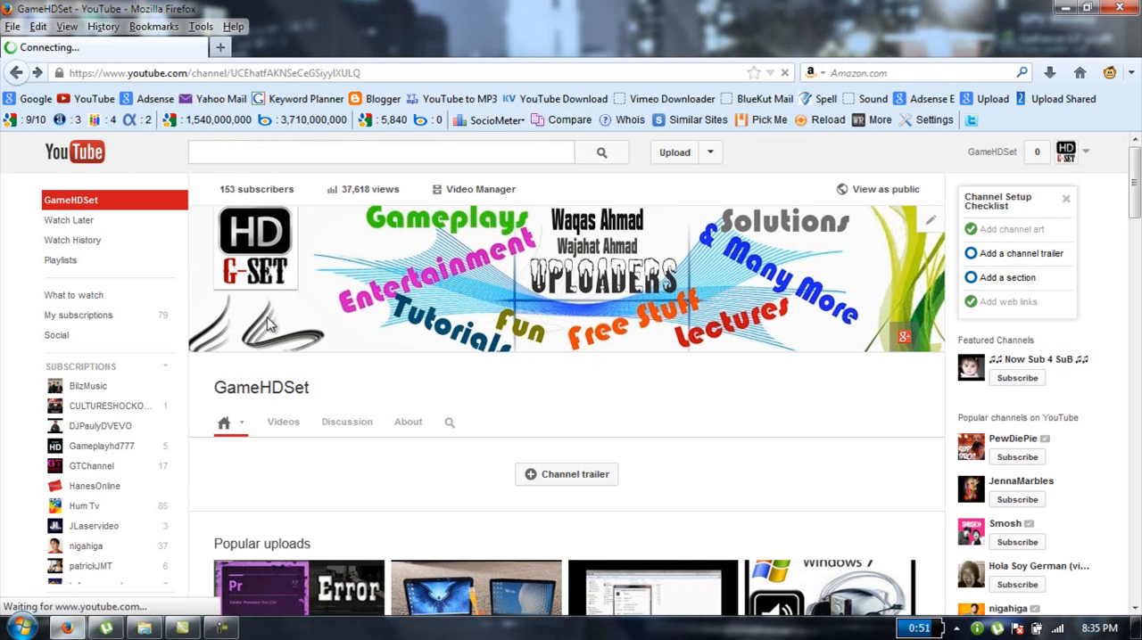
Go to the channel's Video Manager to reach its management pages.
{"action": "left_click", "coordinate": [474, 189]}
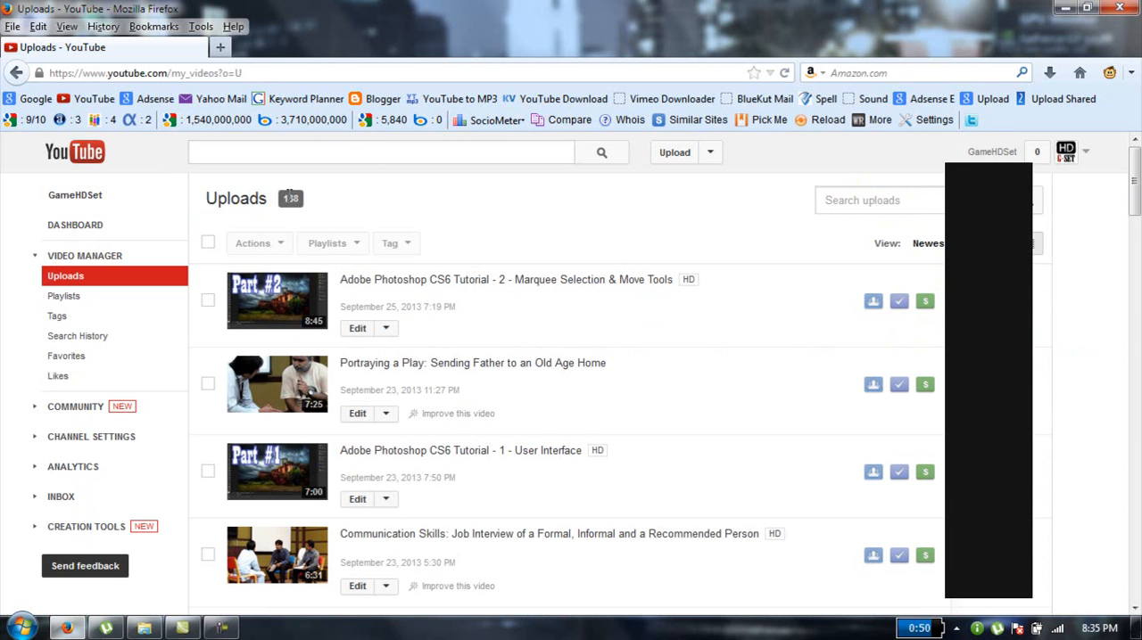
{"action": "mouse_move", "coordinate": [129, 257]}
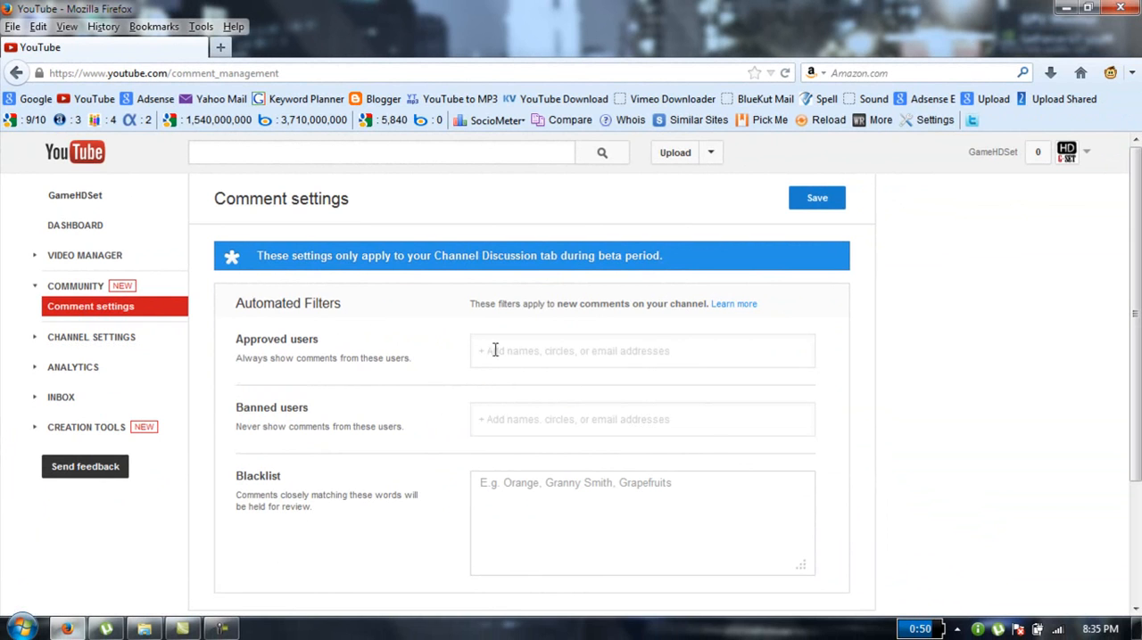
{"action": "mouse_move", "coordinate": [421, 339]}
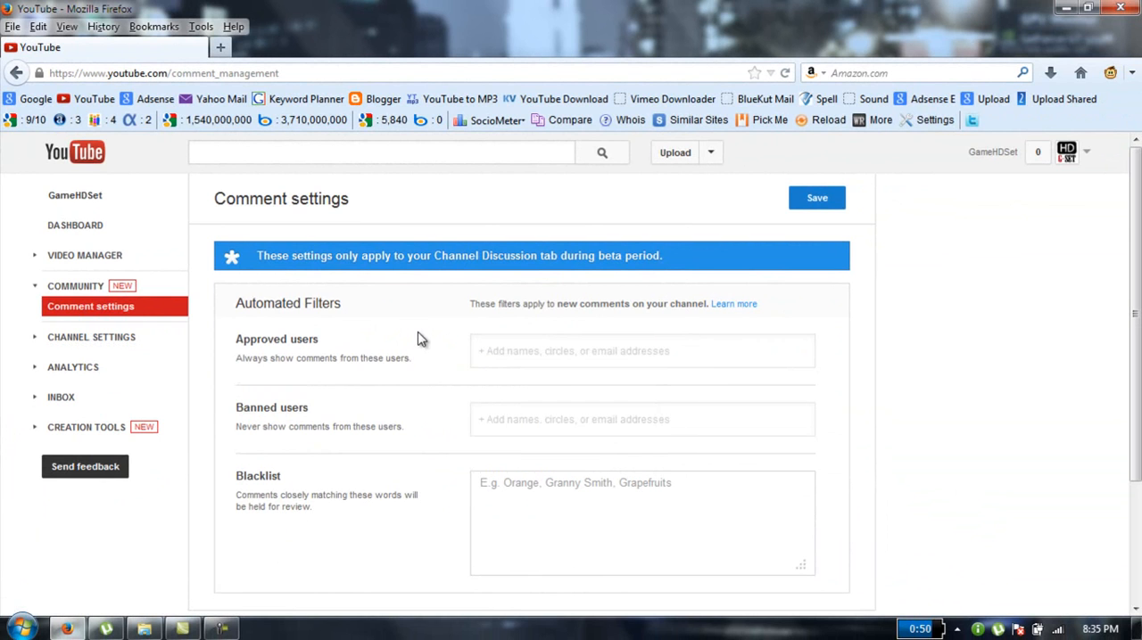
{"action": "mouse_move", "coordinate": [355, 348]}
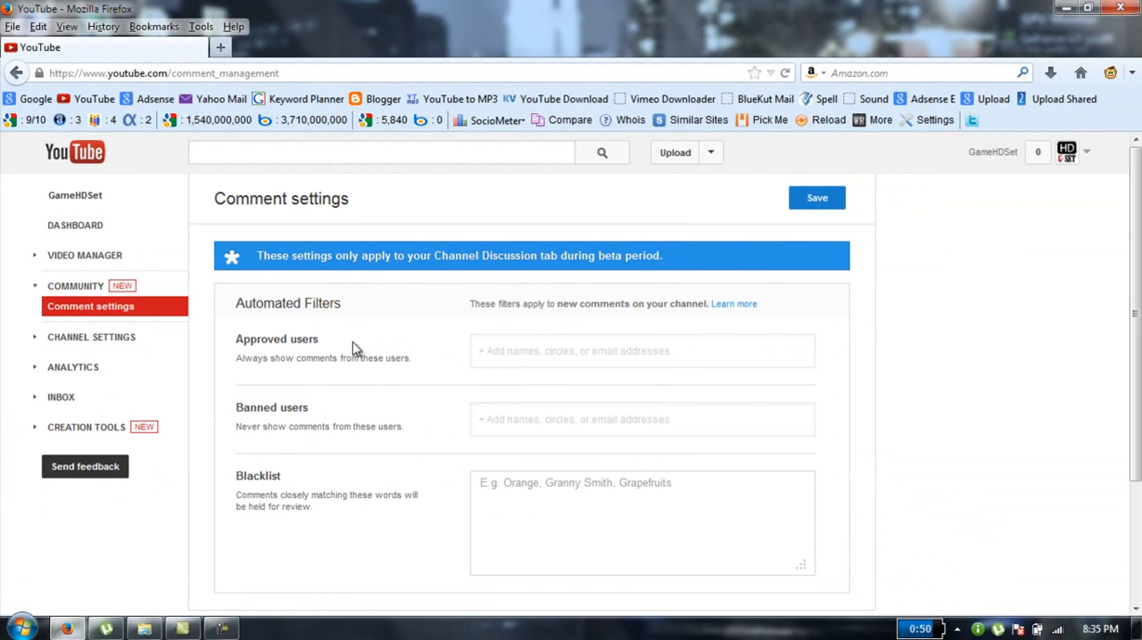
{"action": "mouse_move", "coordinate": [421, 382]}
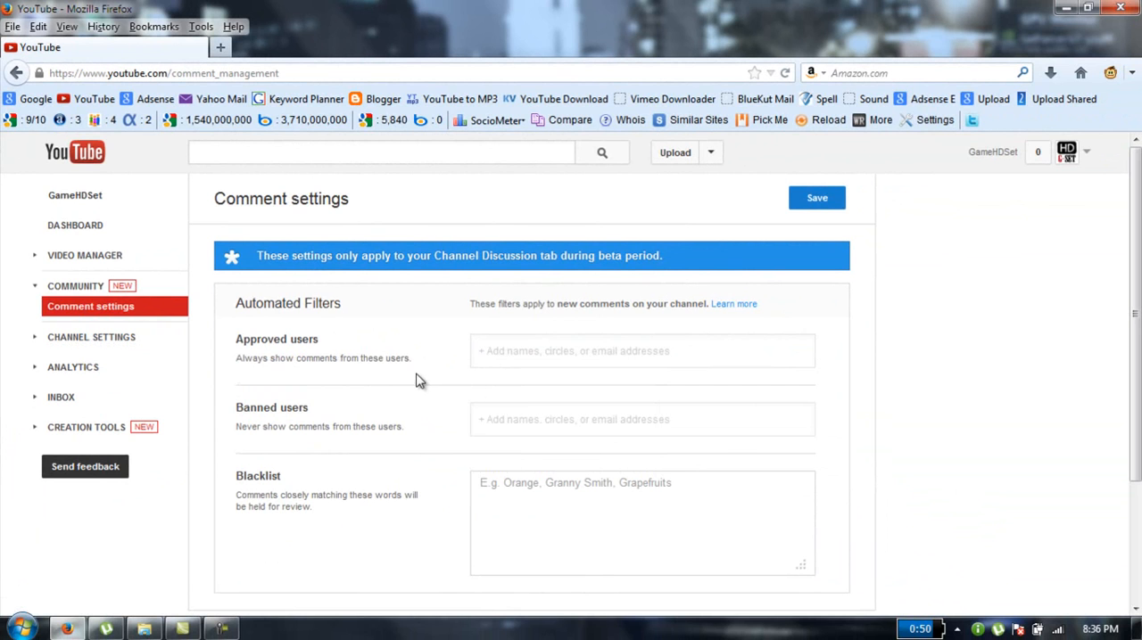
{"action": "mouse_move", "coordinate": [338, 425]}
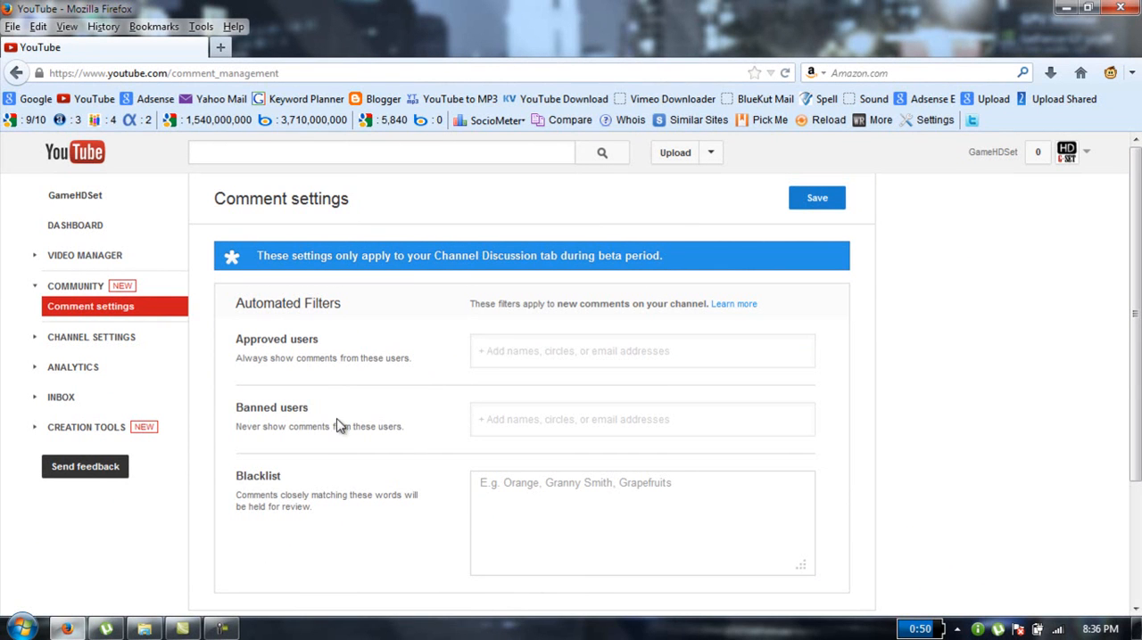
{"action": "mouse_move", "coordinate": [253, 423]}
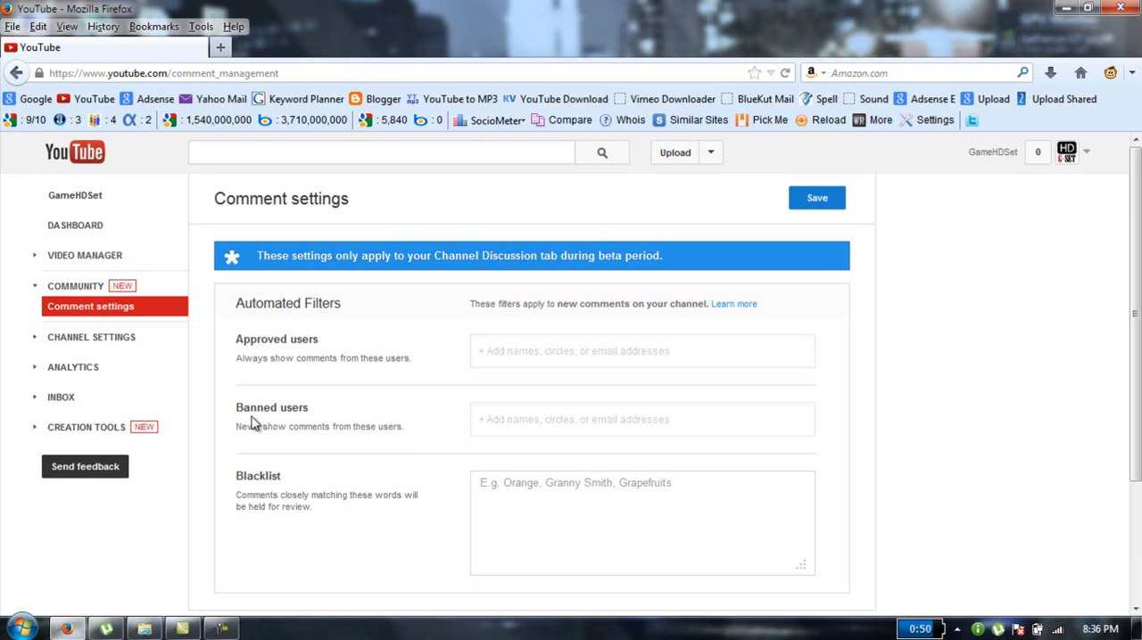
Leave Banned users empty and add the Following circle to Approved users.
{"action": "left_click", "coordinate": [641, 419]}
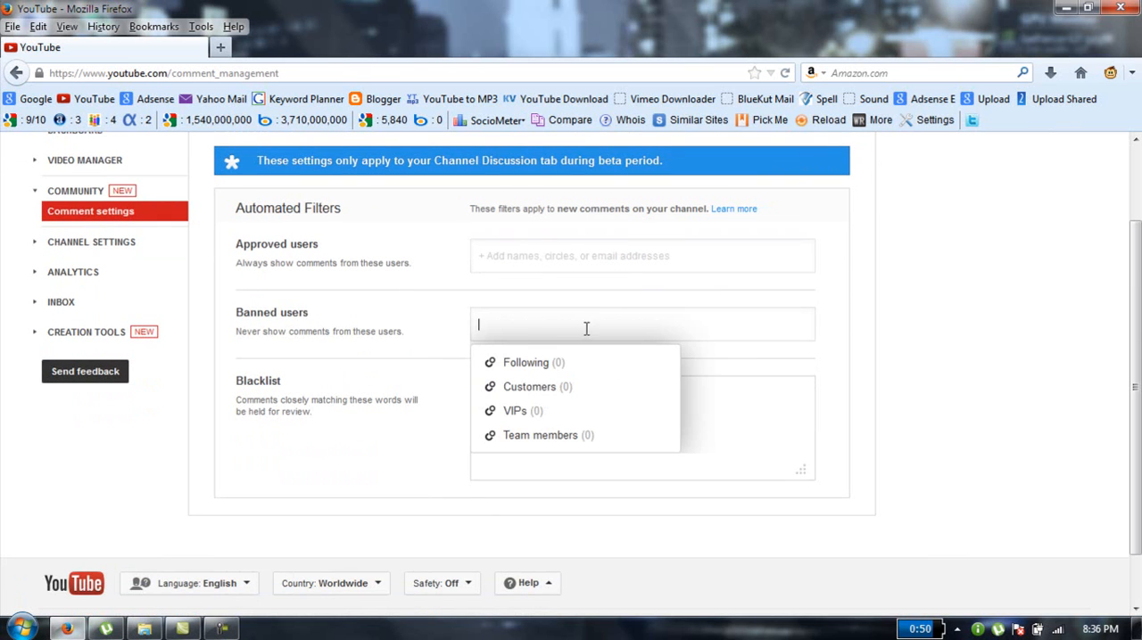
{"action": "left_click", "coordinate": [801, 325]}
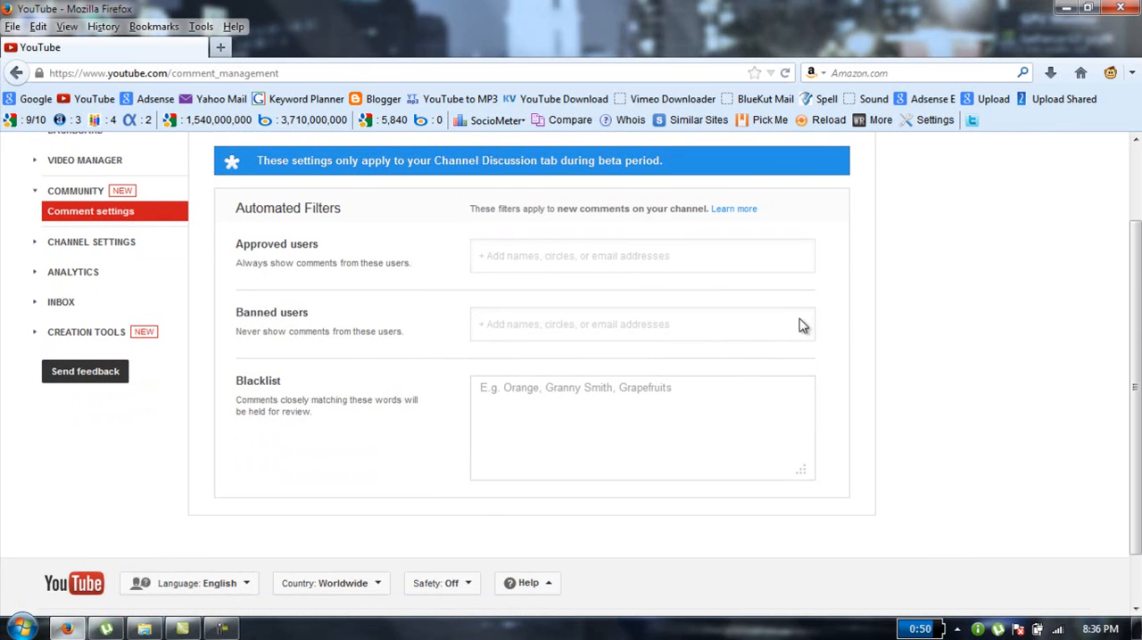
{"action": "left_click", "coordinate": [624, 325]}
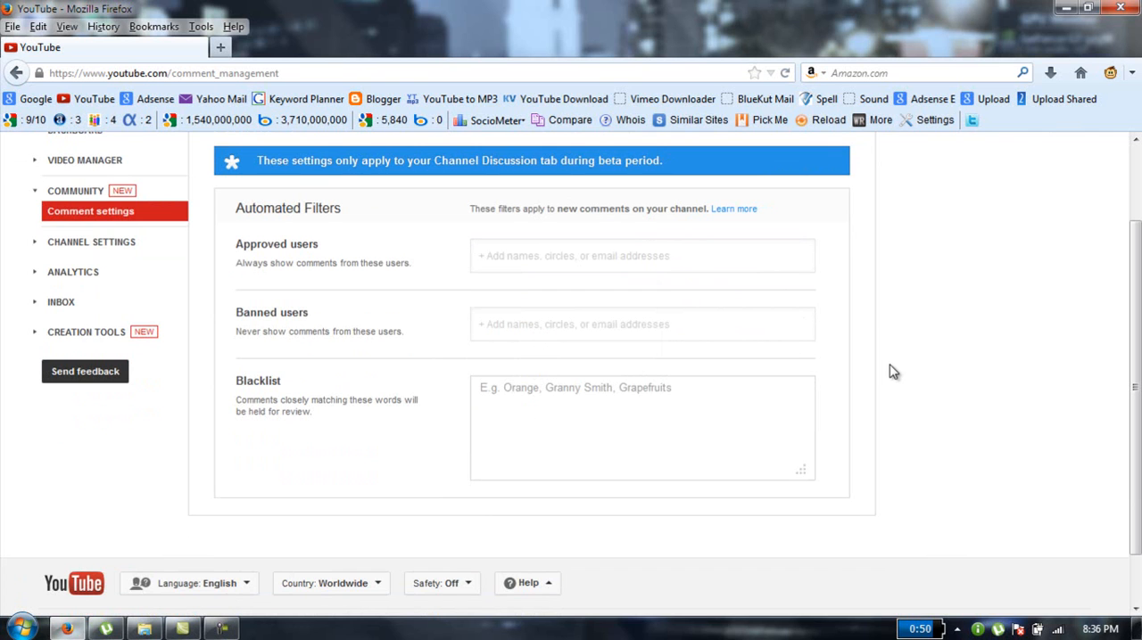
{"action": "mouse_move", "coordinate": [810, 392]}
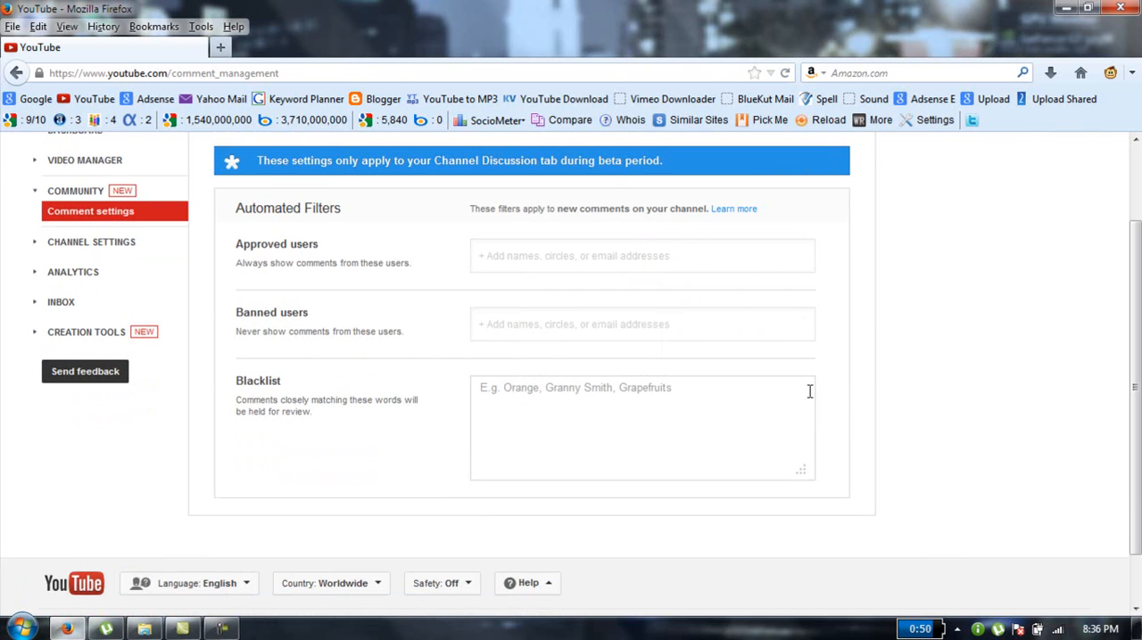
{"action": "mouse_move", "coordinate": [878, 382]}
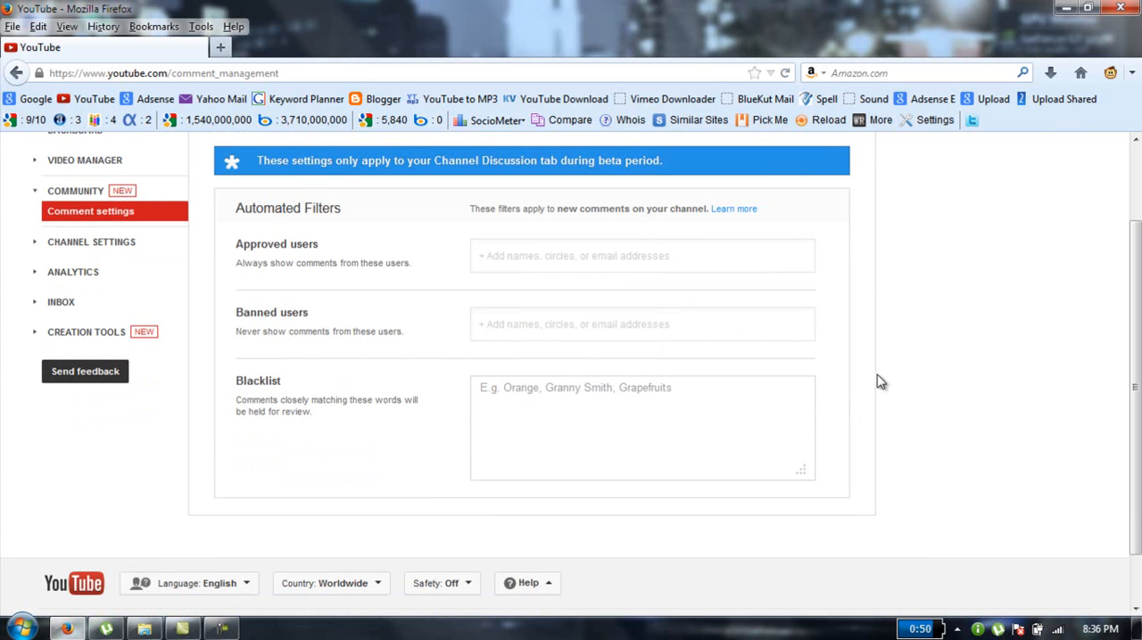
{"action": "left_click", "coordinate": [642, 257]}
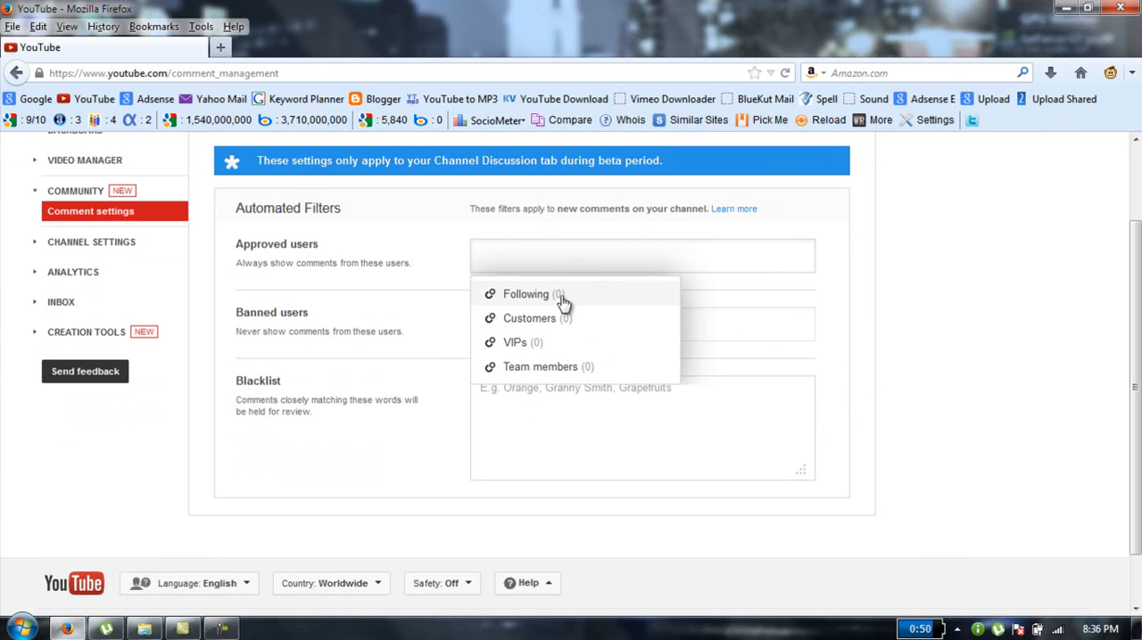
{"action": "left_click", "coordinate": [524, 294]}
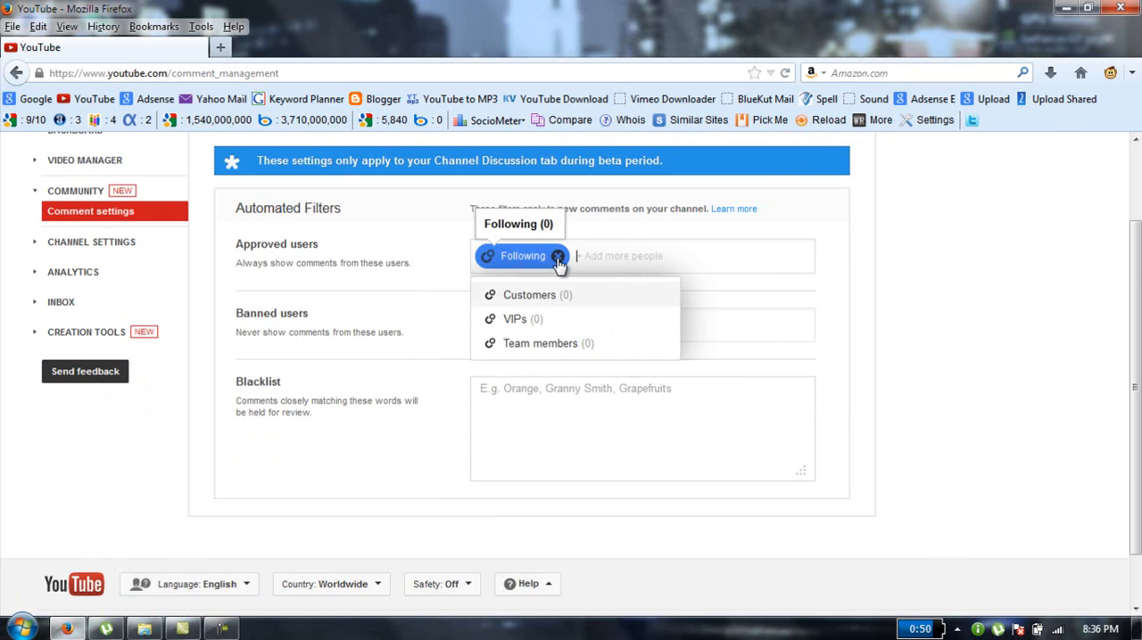
{"action": "mouse_move", "coordinate": [542, 271]}
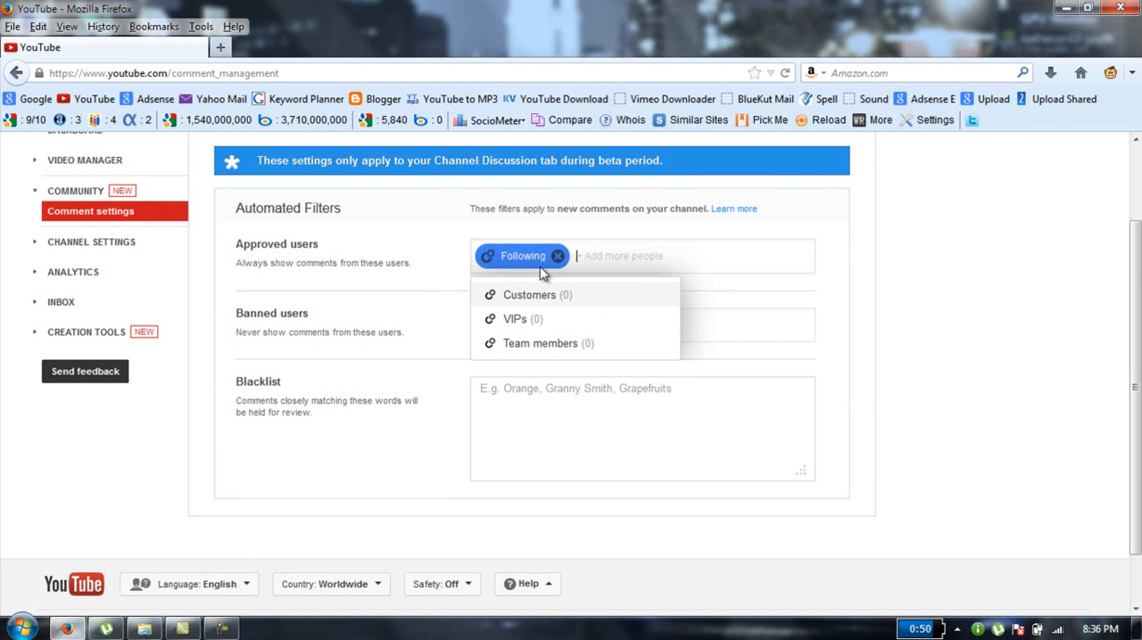
{"action": "mouse_move", "coordinate": [559, 262]}
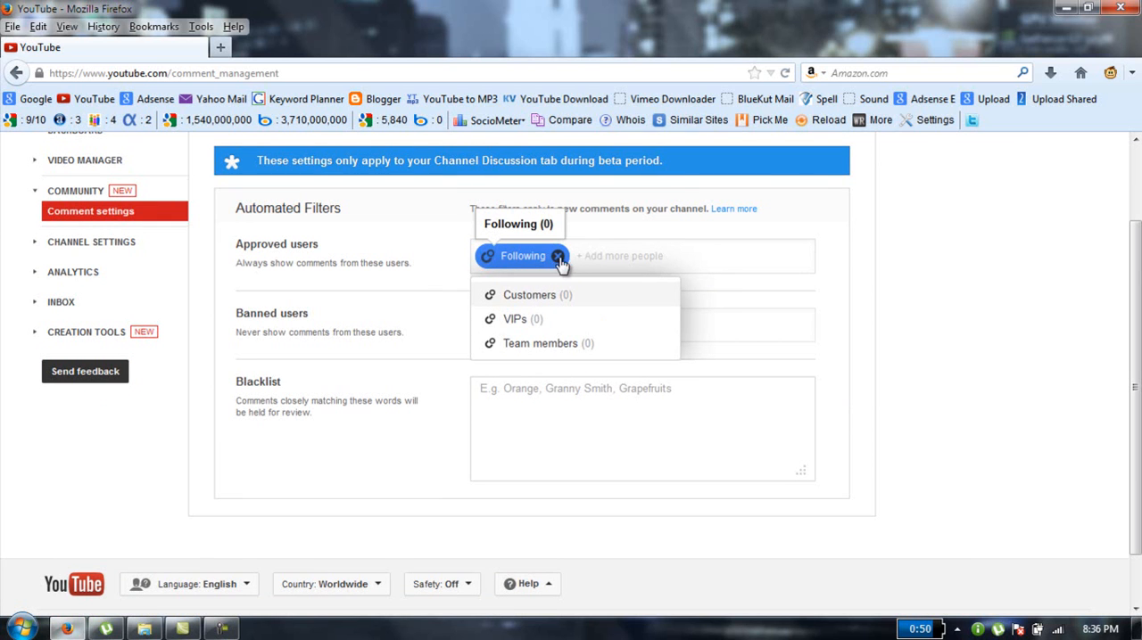
{"action": "mouse_move", "coordinate": [519, 319]}
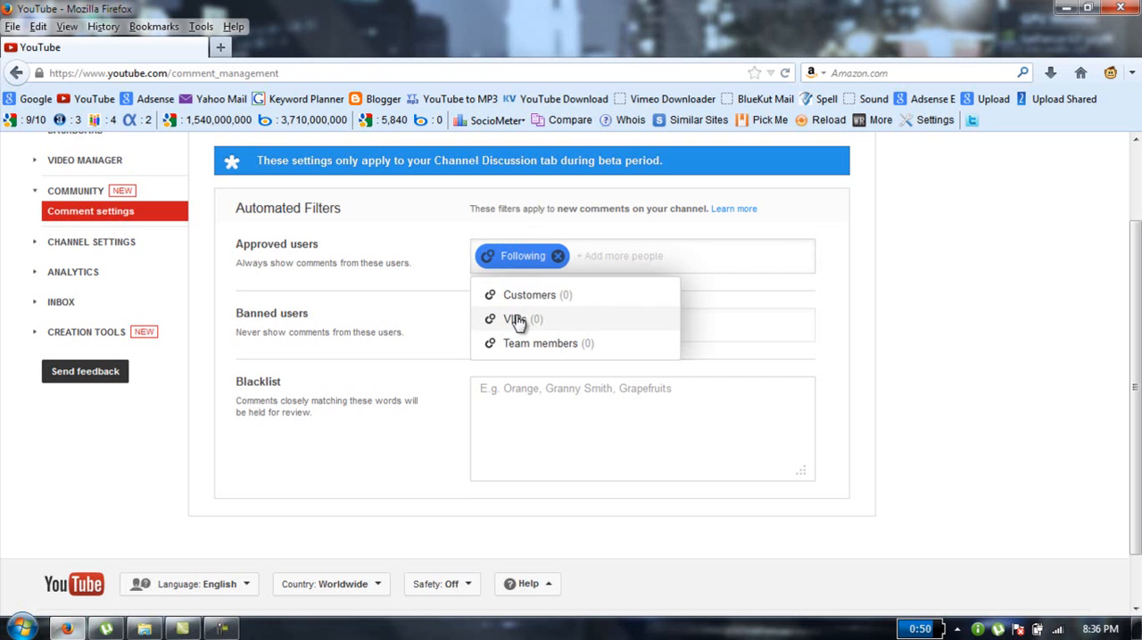
{"action": "mouse_move", "coordinate": [566, 271]}
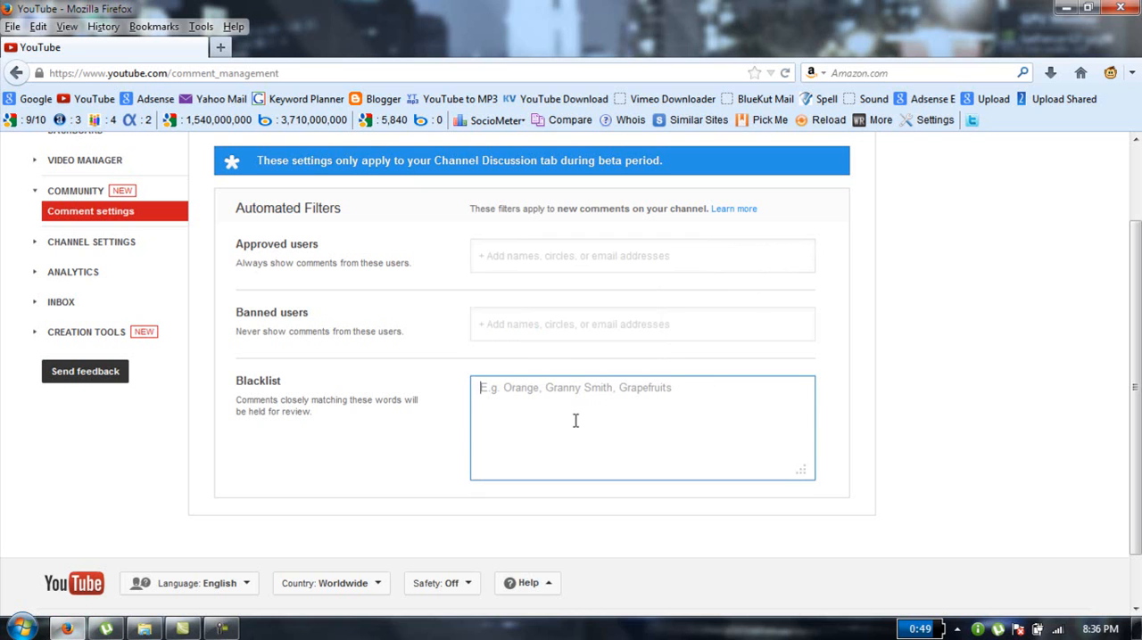
{"action": "mouse_move", "coordinate": [264, 396]}
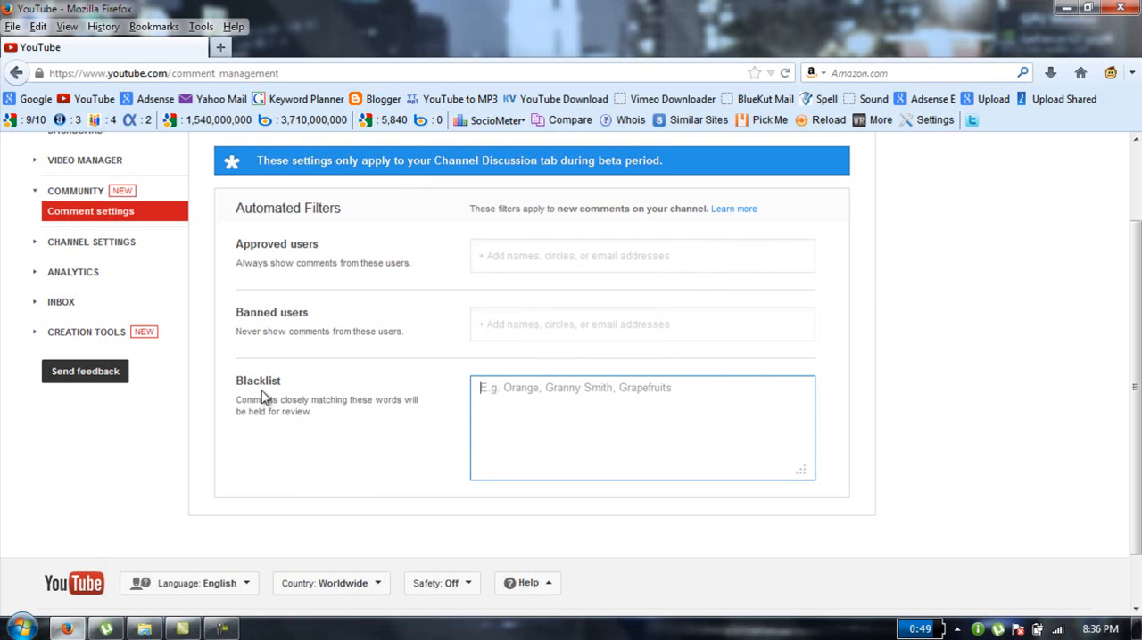
{"action": "mouse_move", "coordinate": [555, 396]}
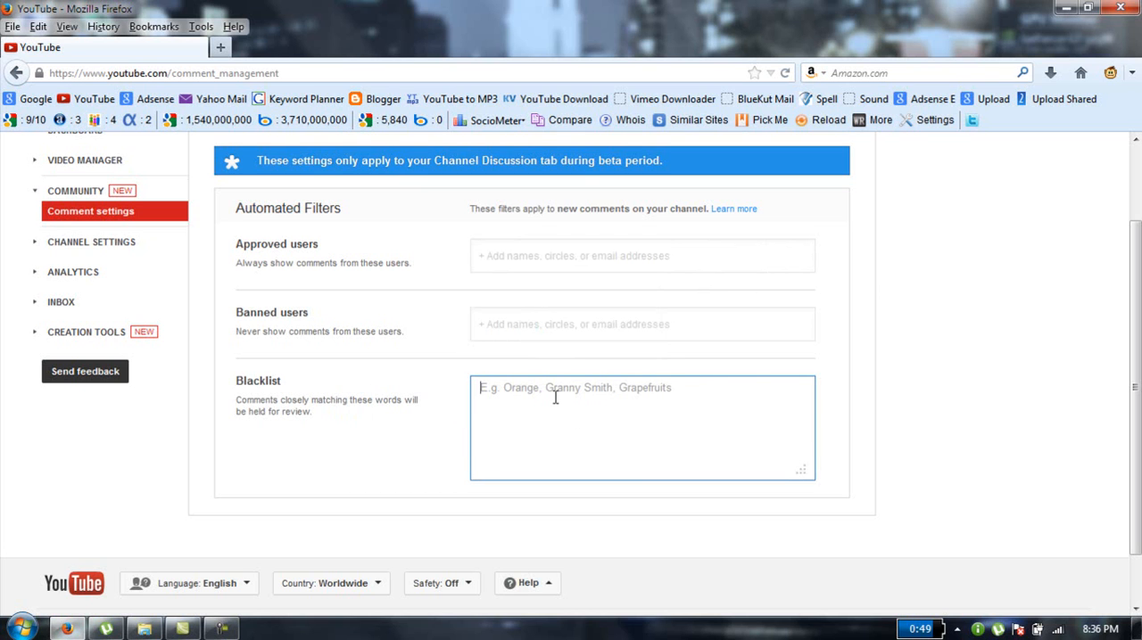
{"action": "mouse_move", "coordinate": [454, 411]}
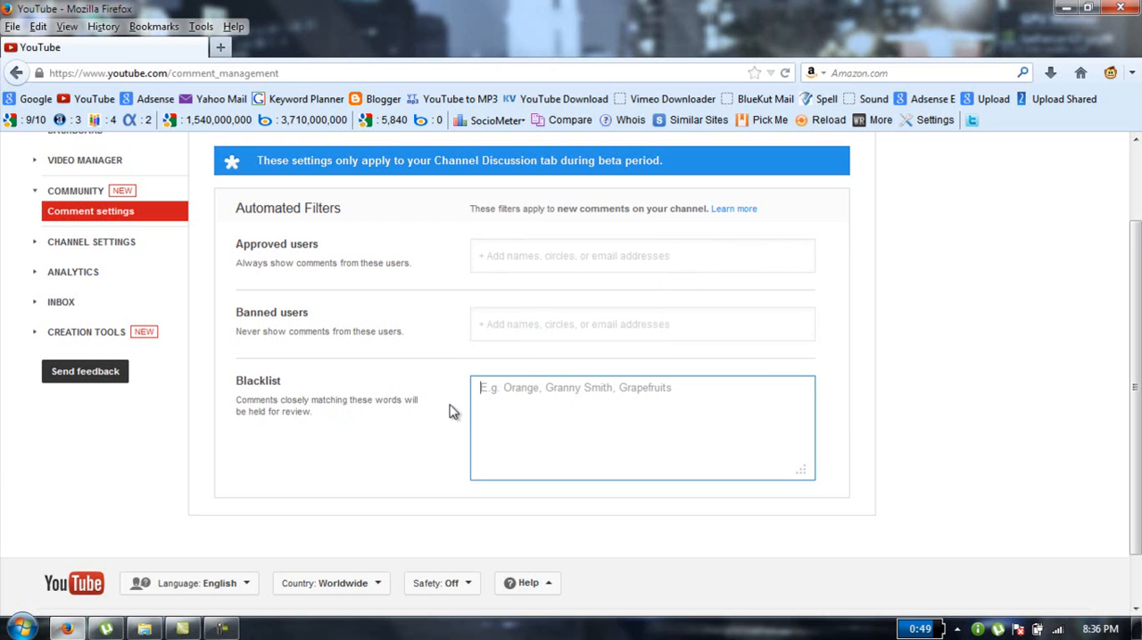
{"action": "mouse_move", "coordinate": [332, 425]}
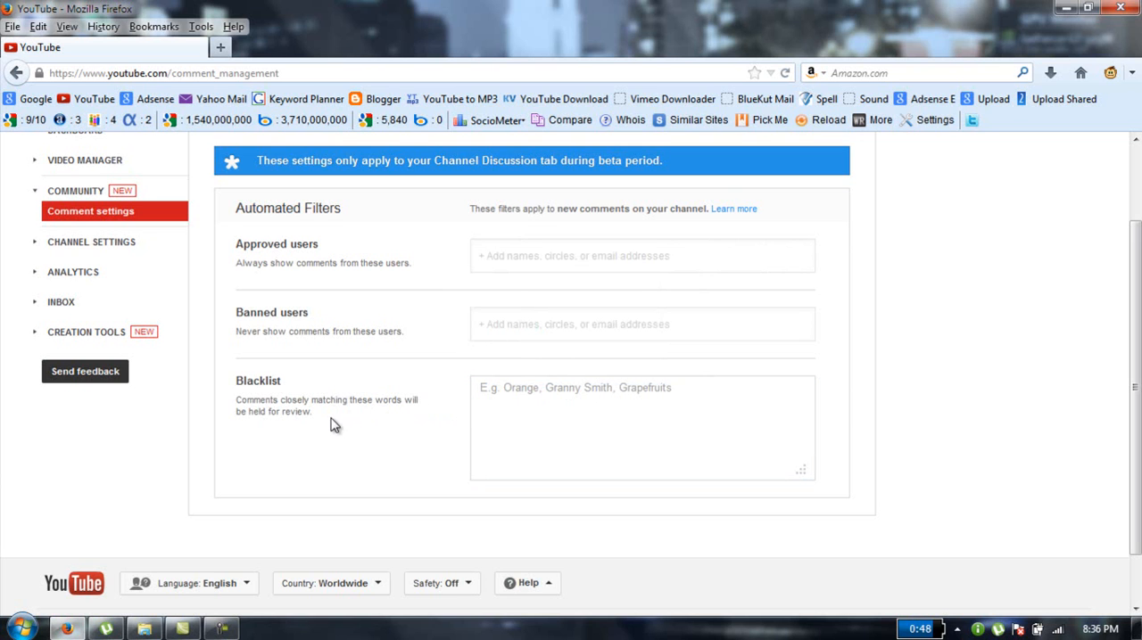
{"action": "mouse_move", "coordinate": [357, 422]}
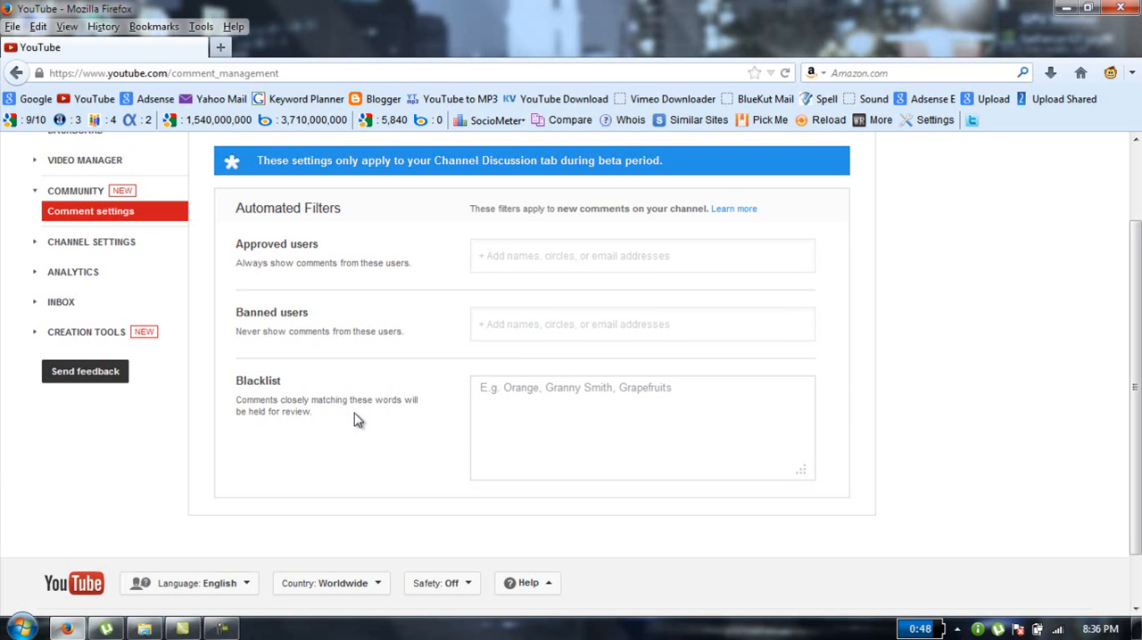
{"action": "mouse_move", "coordinate": [322, 421]}
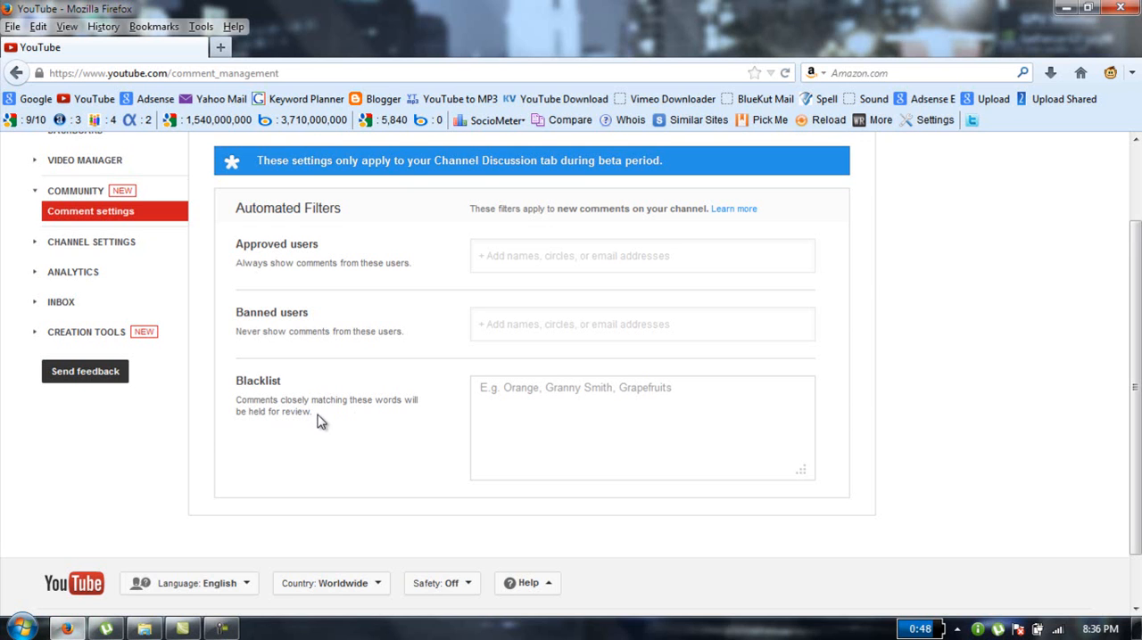
{"action": "mouse_move", "coordinate": [471, 423]}
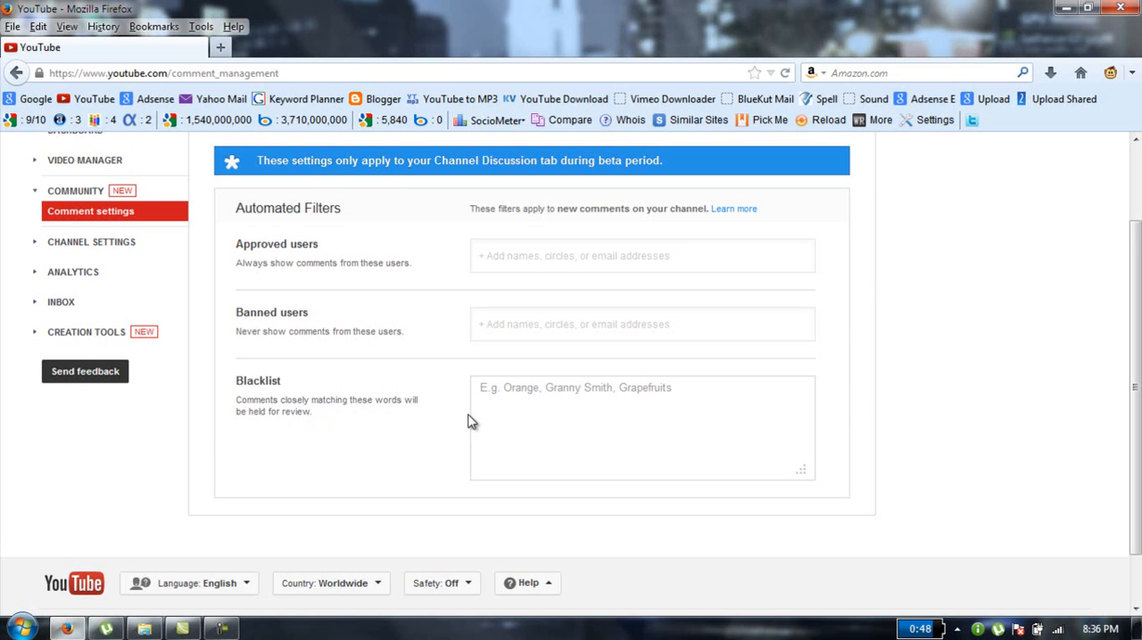
{"action": "left_click", "coordinate": [642, 428]}
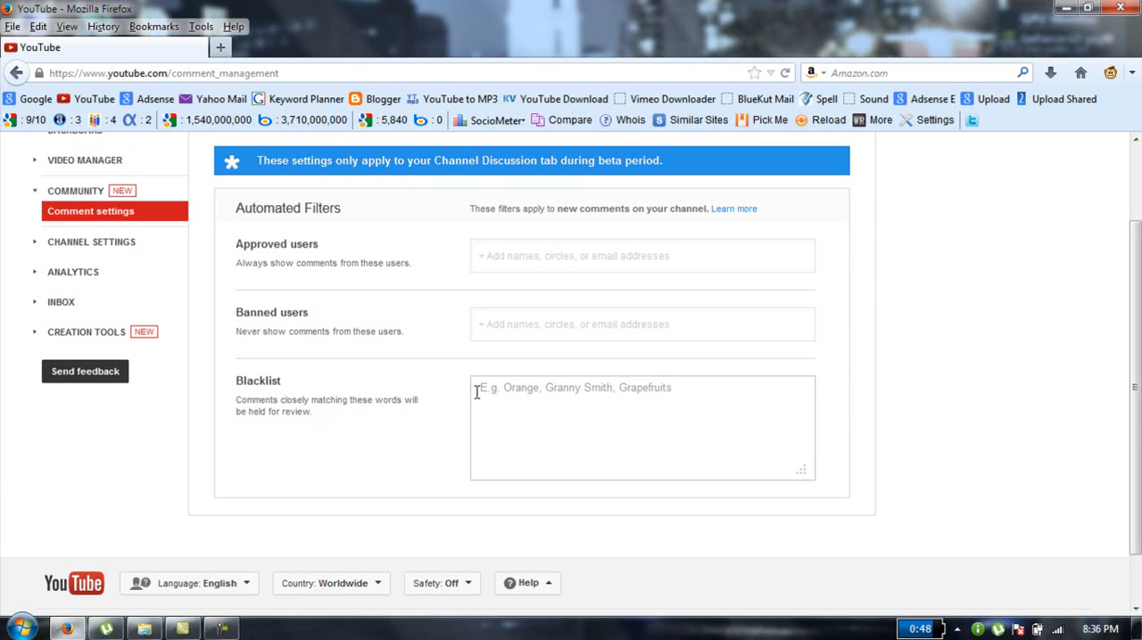
{"action": "mouse_move", "coordinate": [456, 399]}
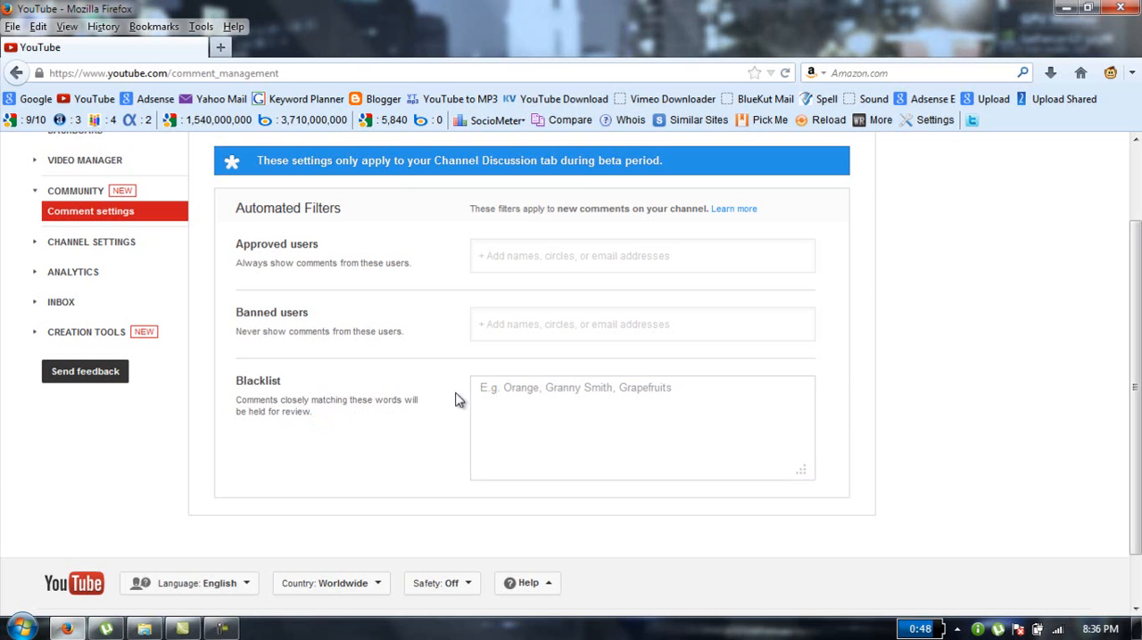
{"action": "left_click", "coordinate": [643, 428]}
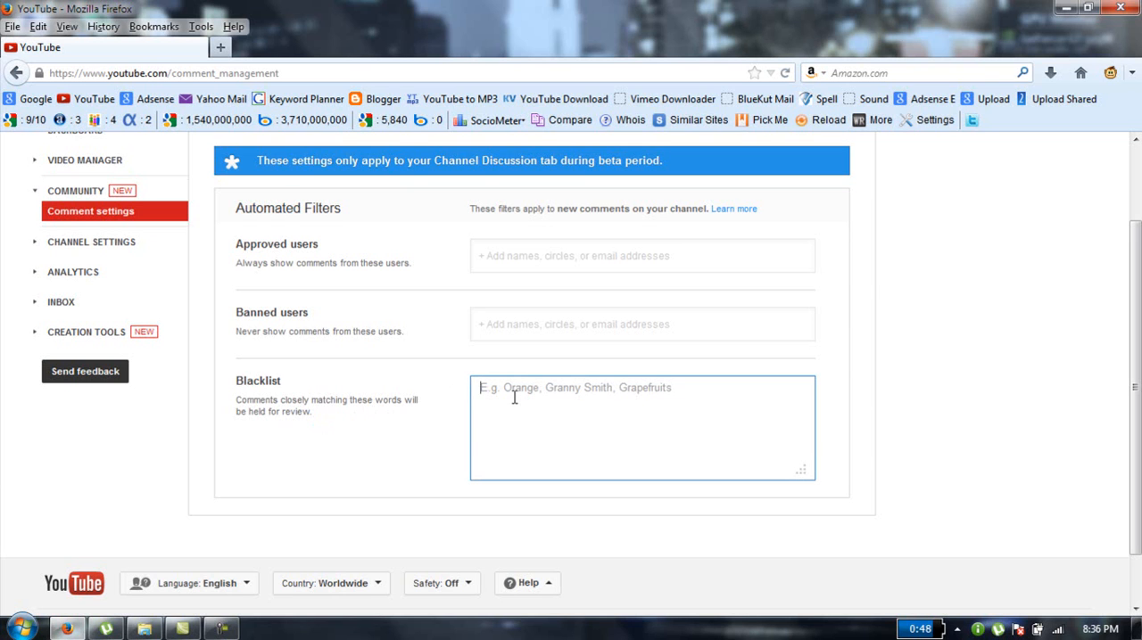
Enter 'shit,' as the first blocked term in the Blacklist filter.
{"action": "type", "text": "shit"}
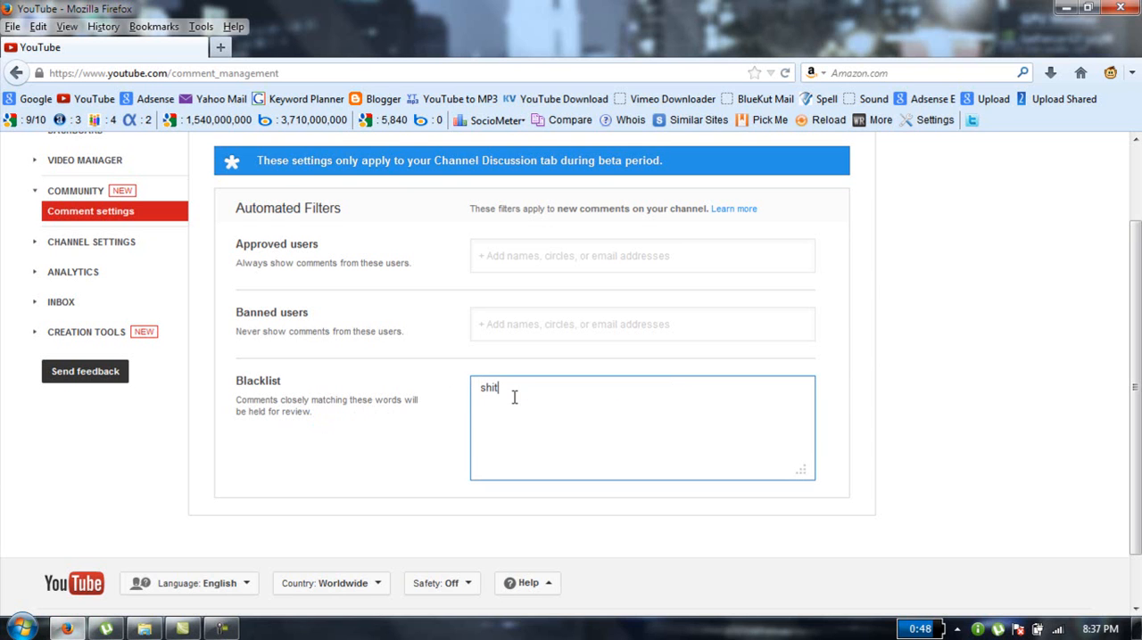
{"action": "type", "text": ","}
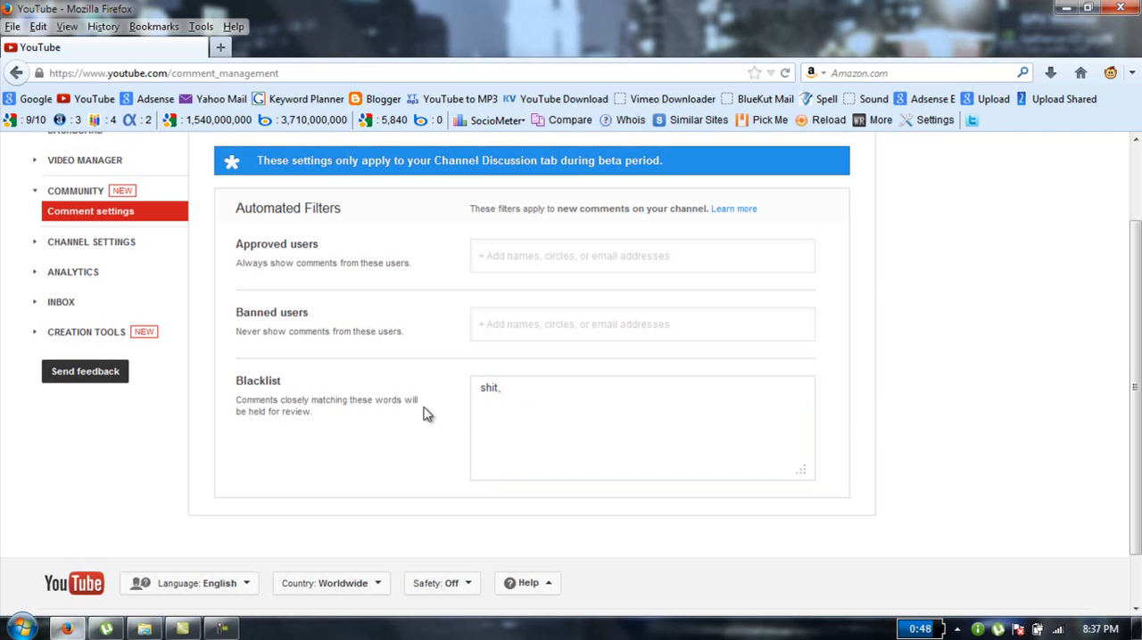
{"action": "left_click", "coordinate": [642, 325]}
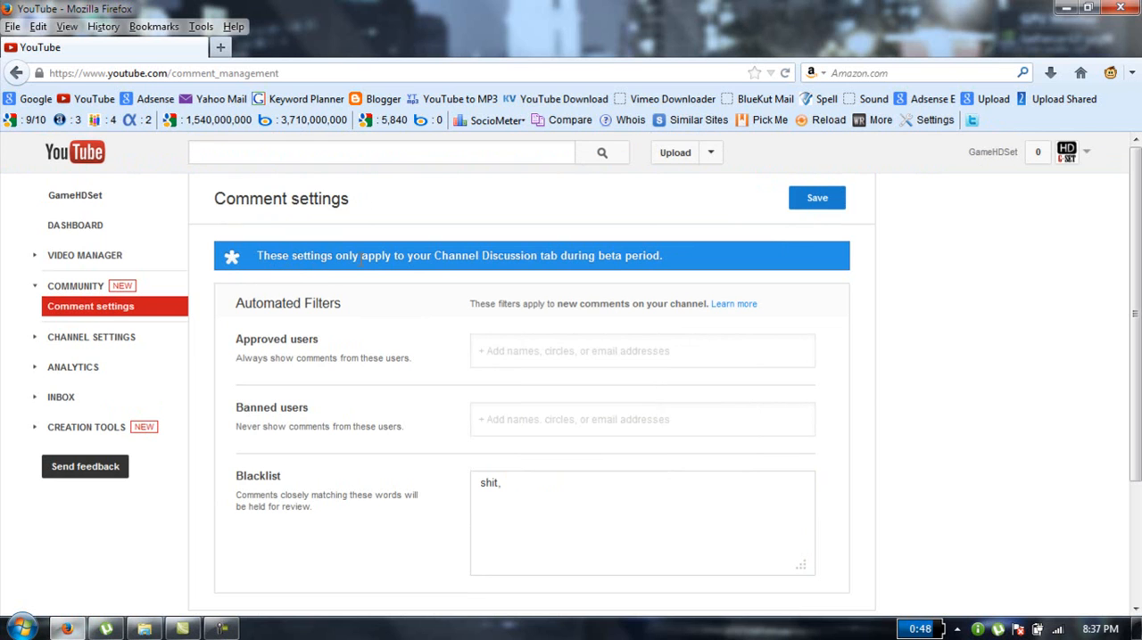
{"action": "mouse_move", "coordinate": [519, 275]}
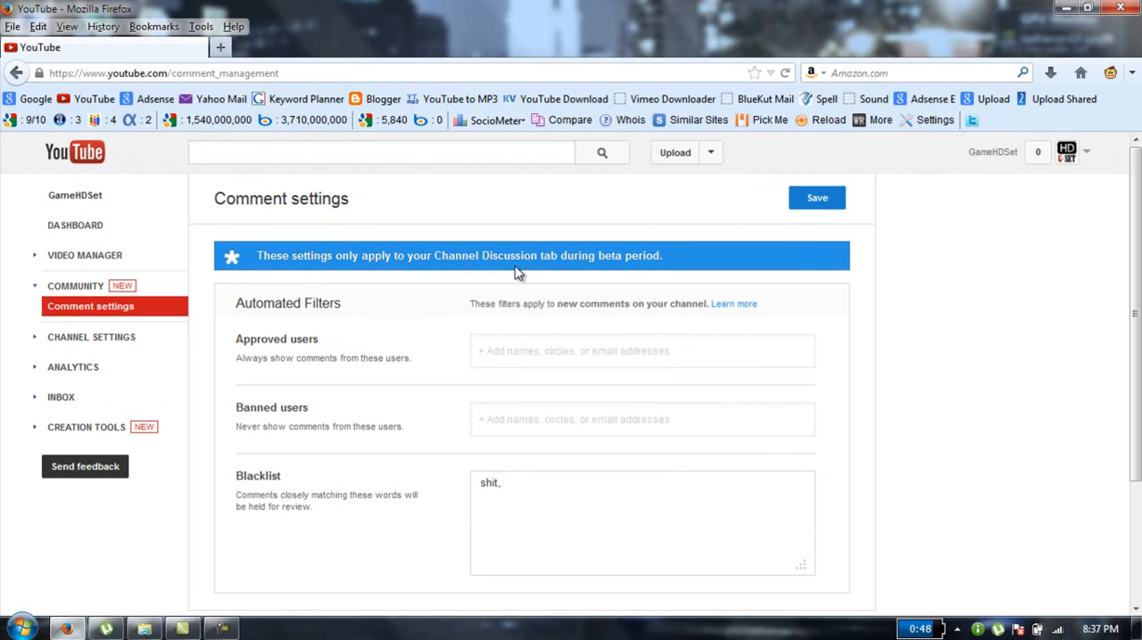
{"action": "mouse_move", "coordinate": [663, 275]}
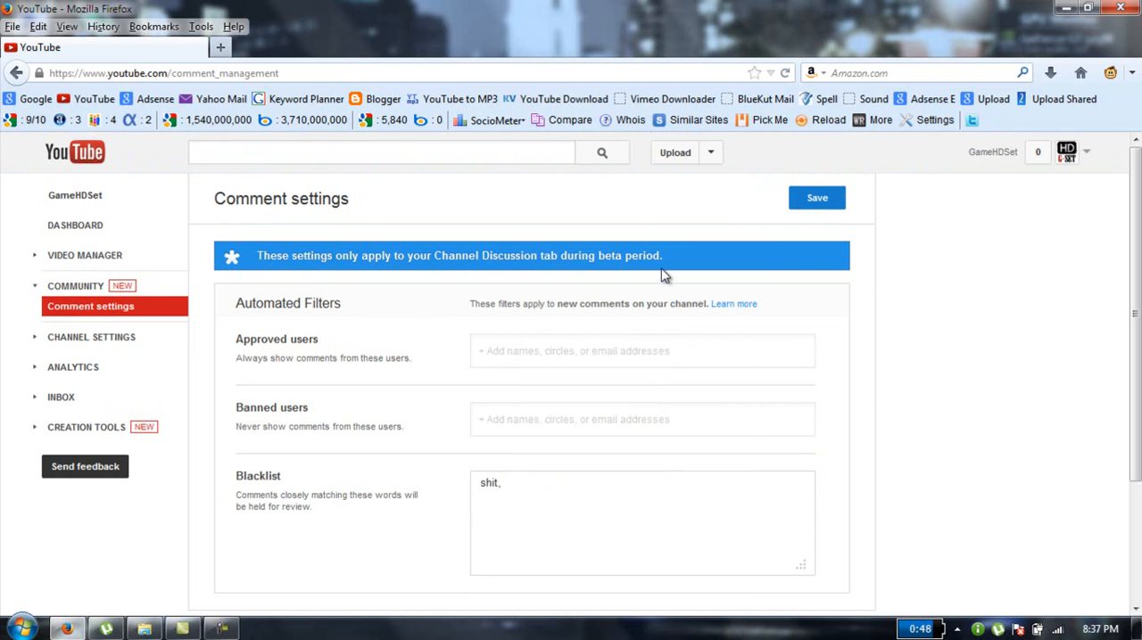
{"action": "mouse_move", "coordinate": [671, 237]}
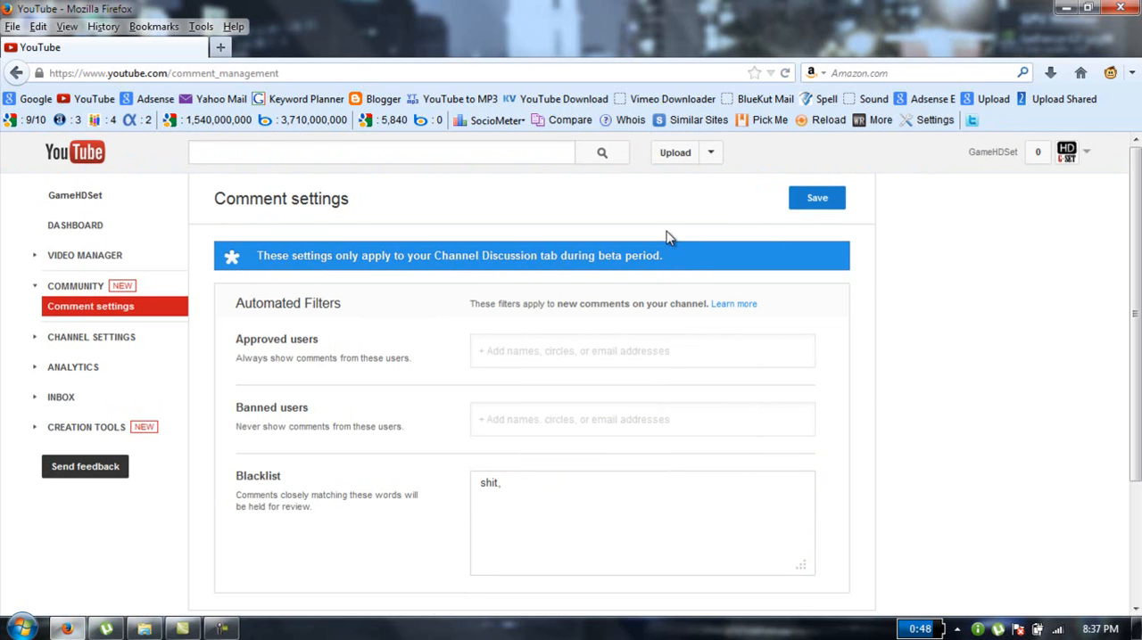
{"action": "mouse_move", "coordinate": [667, 241]}
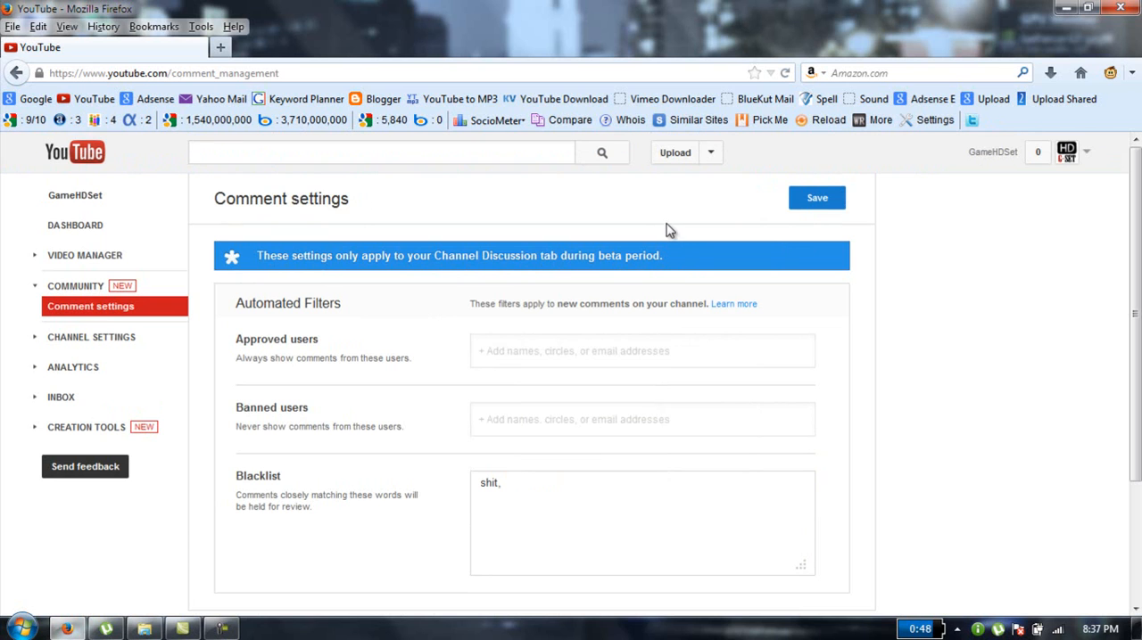
{"action": "mouse_move", "coordinate": [739, 235]}
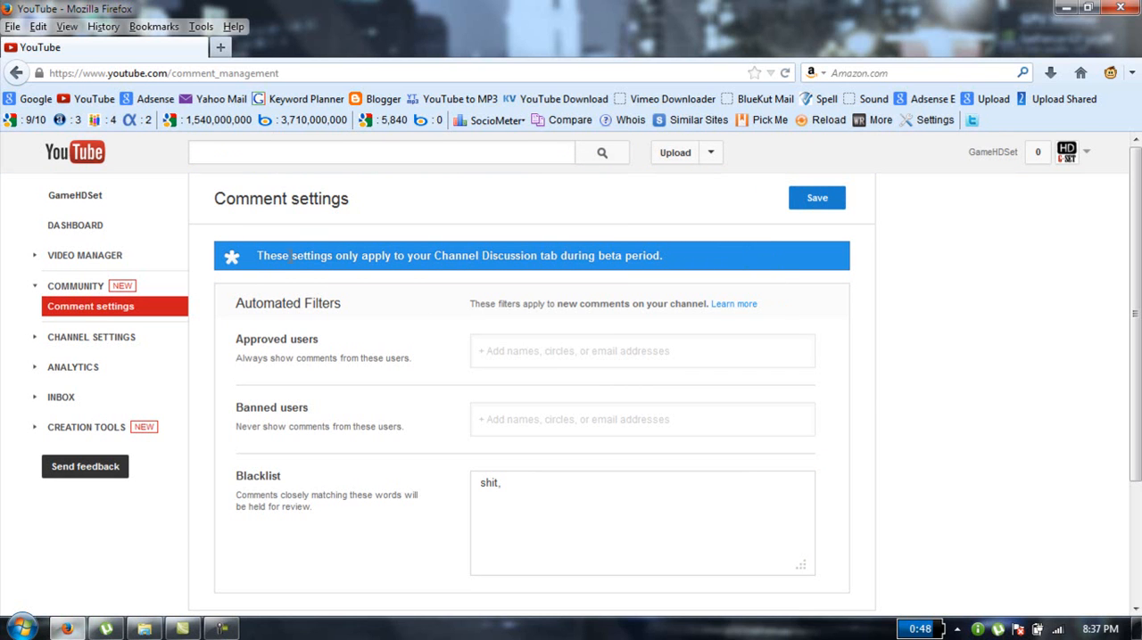
{"action": "mouse_move", "coordinate": [431, 295]}
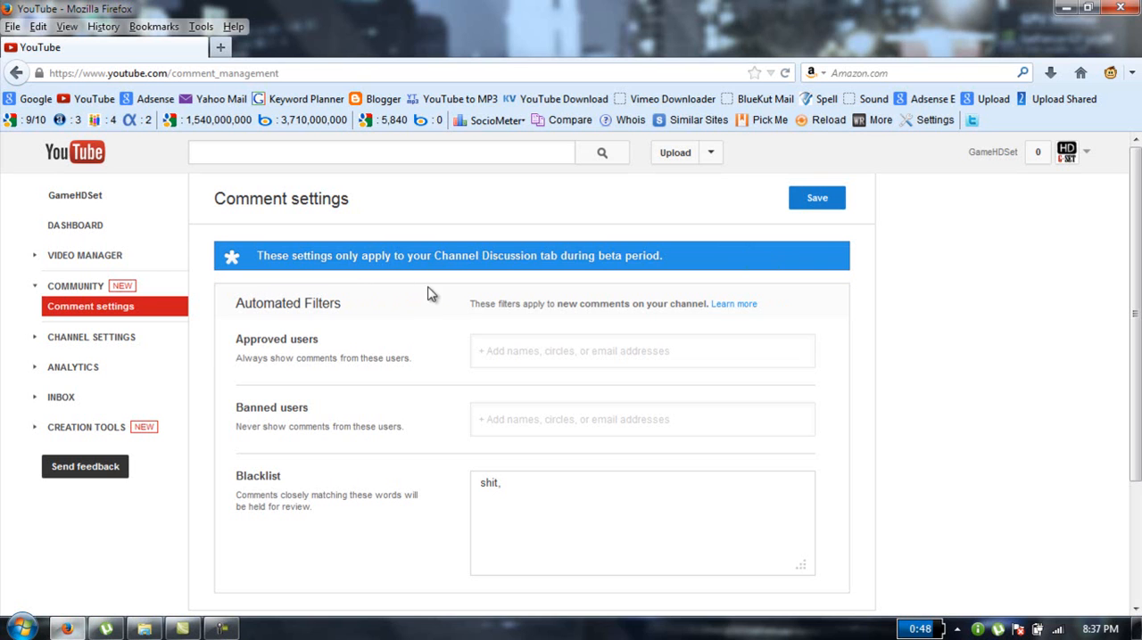
Save the comment settings so the Blacklist word is kept.
{"action": "left_click", "coordinate": [642, 350]}
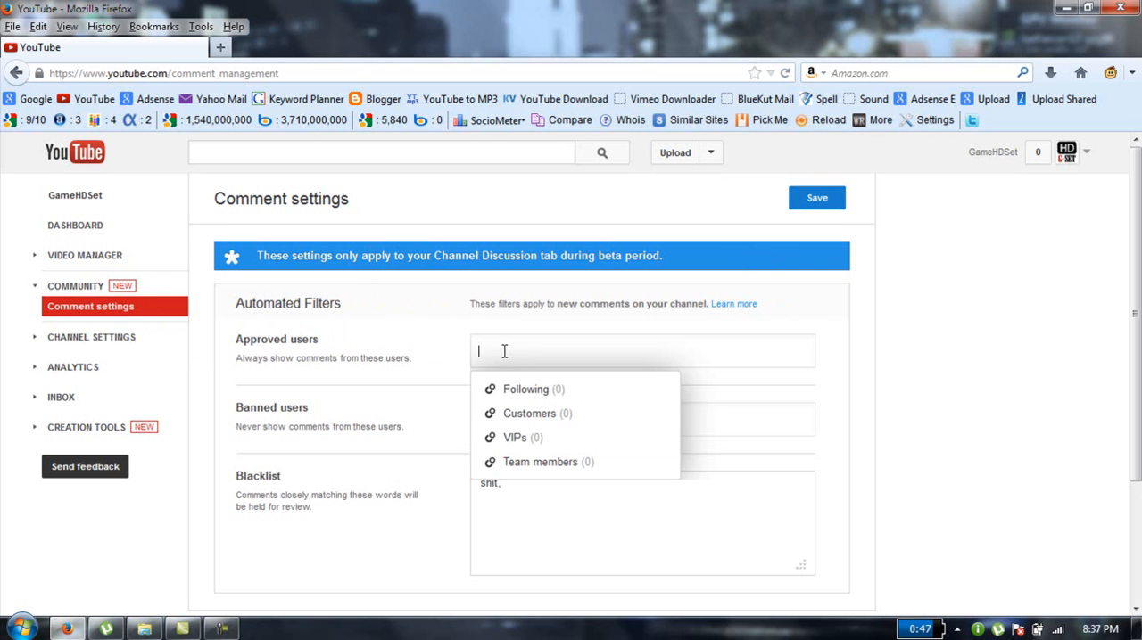
{"action": "left_click", "coordinate": [572, 420]}
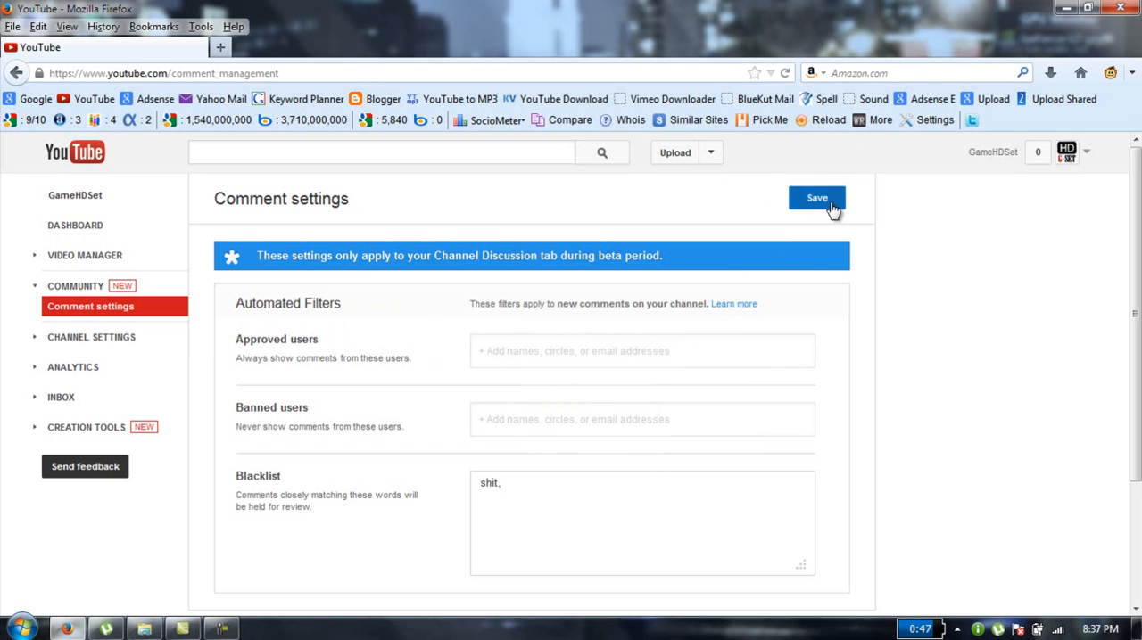
{"action": "left_click", "coordinate": [817, 196]}
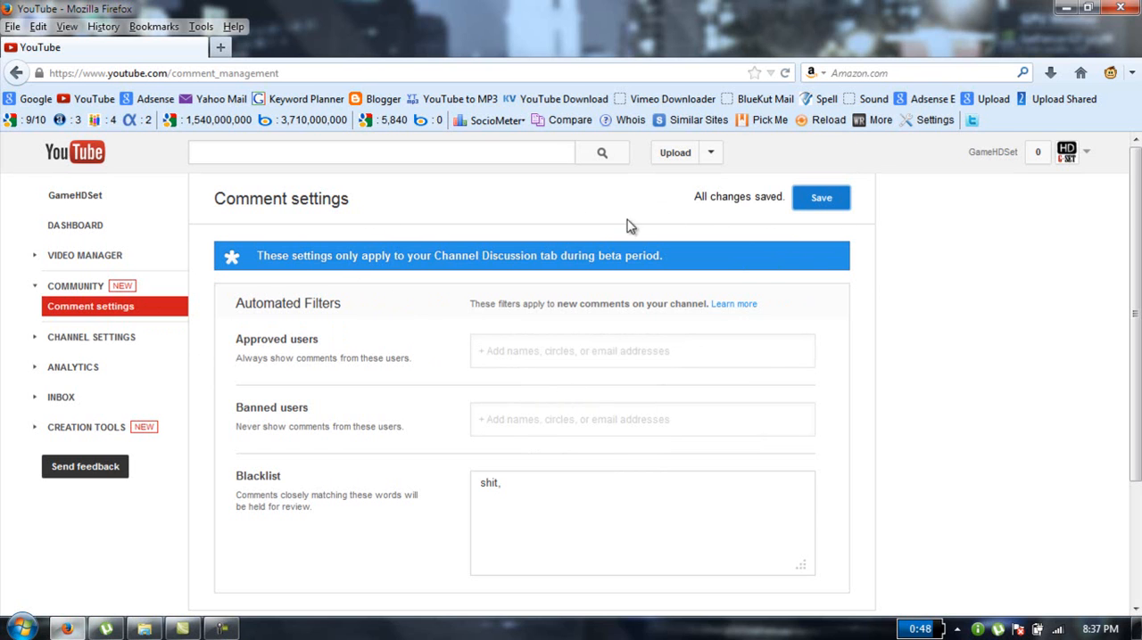
{"action": "mouse_move", "coordinate": [924, 286]}
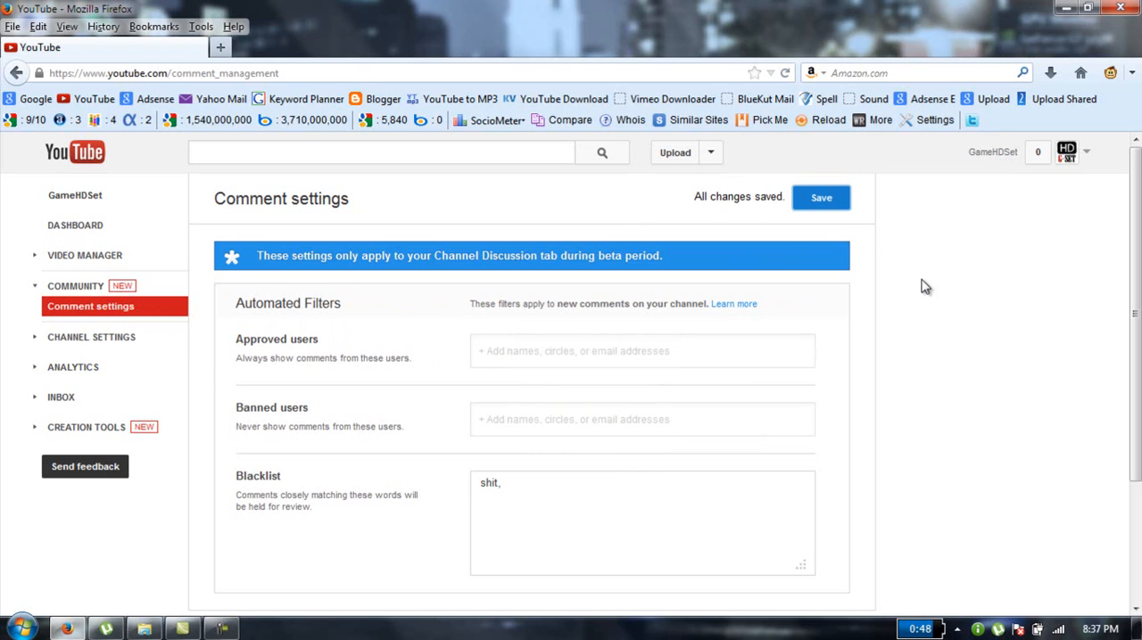
{"action": "mouse_move", "coordinate": [874, 285]}
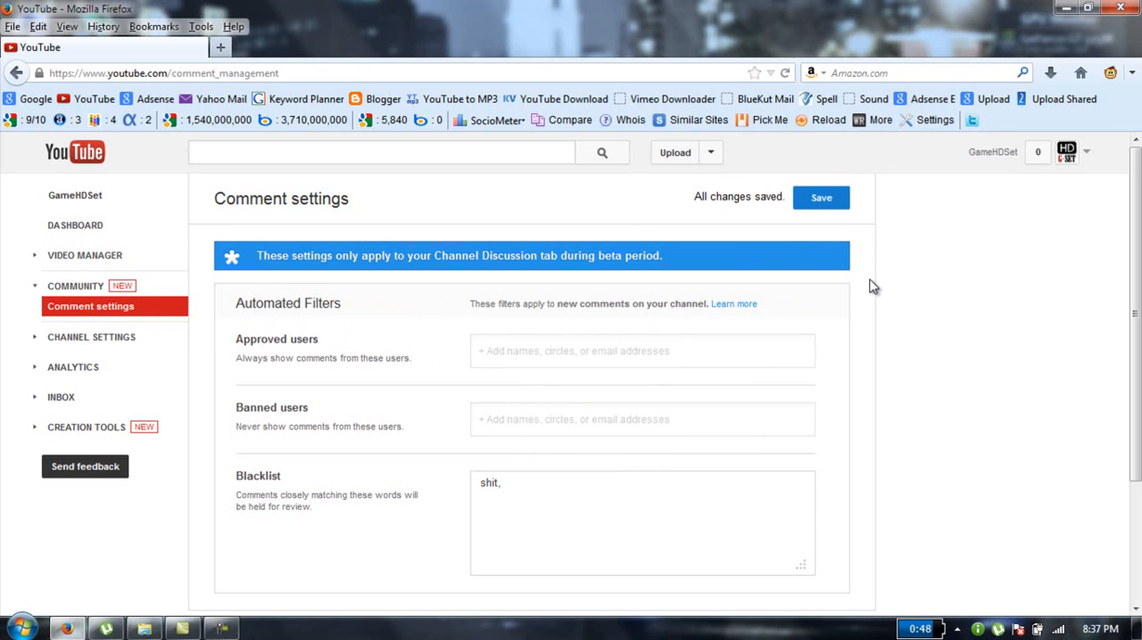
{"action": "mouse_move", "coordinate": [894, 271]}
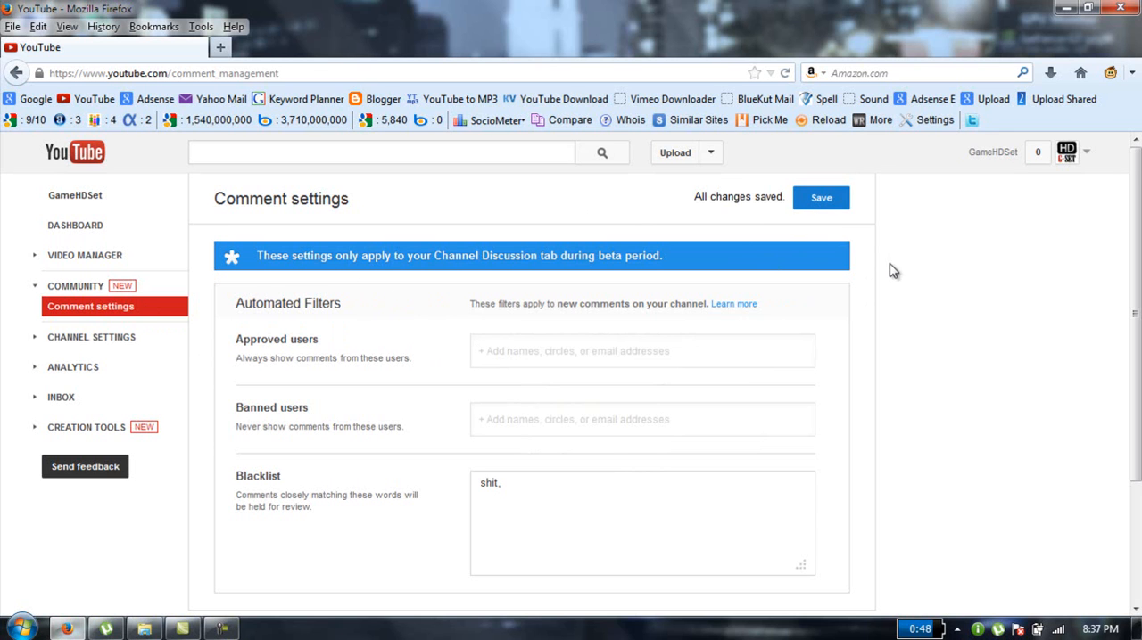